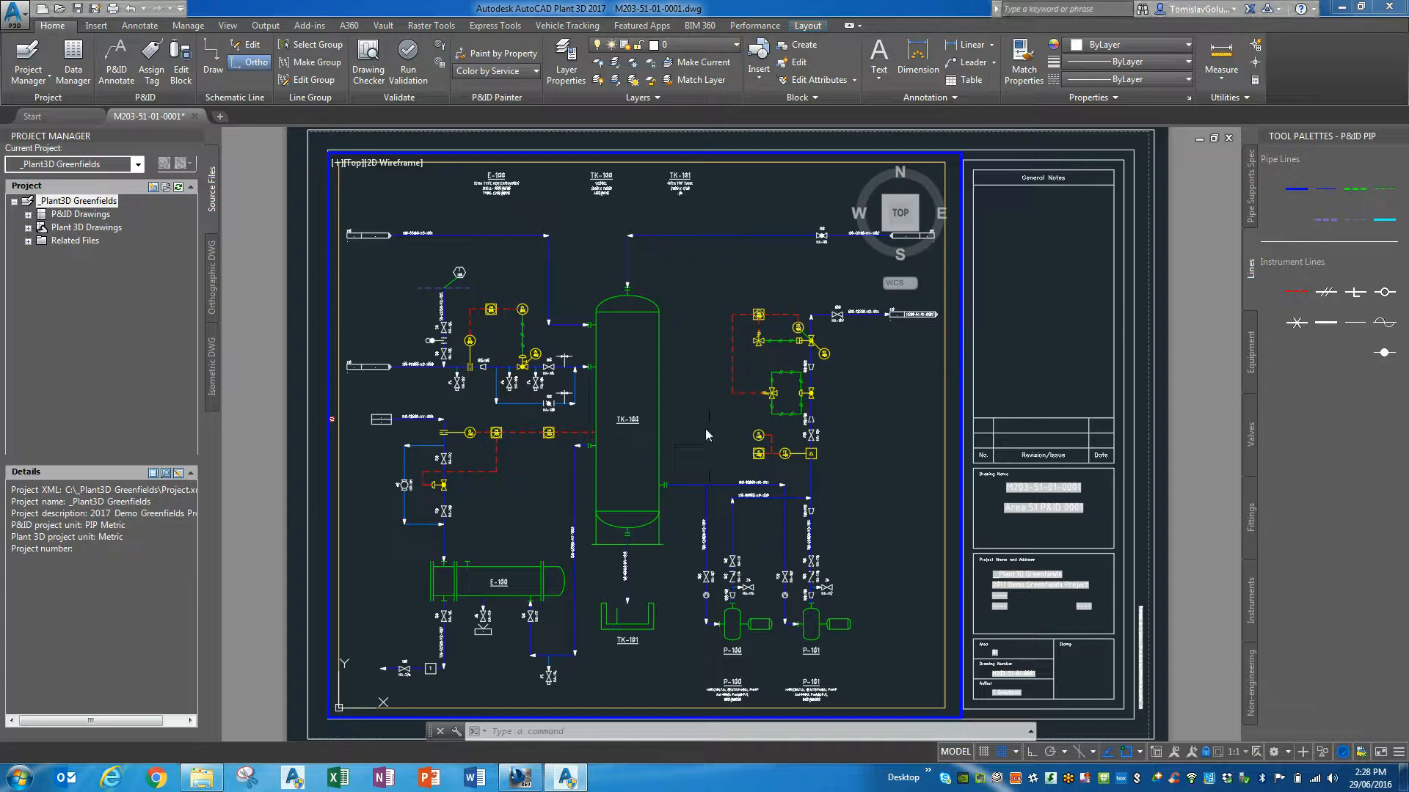
mouse_move(732, 436)
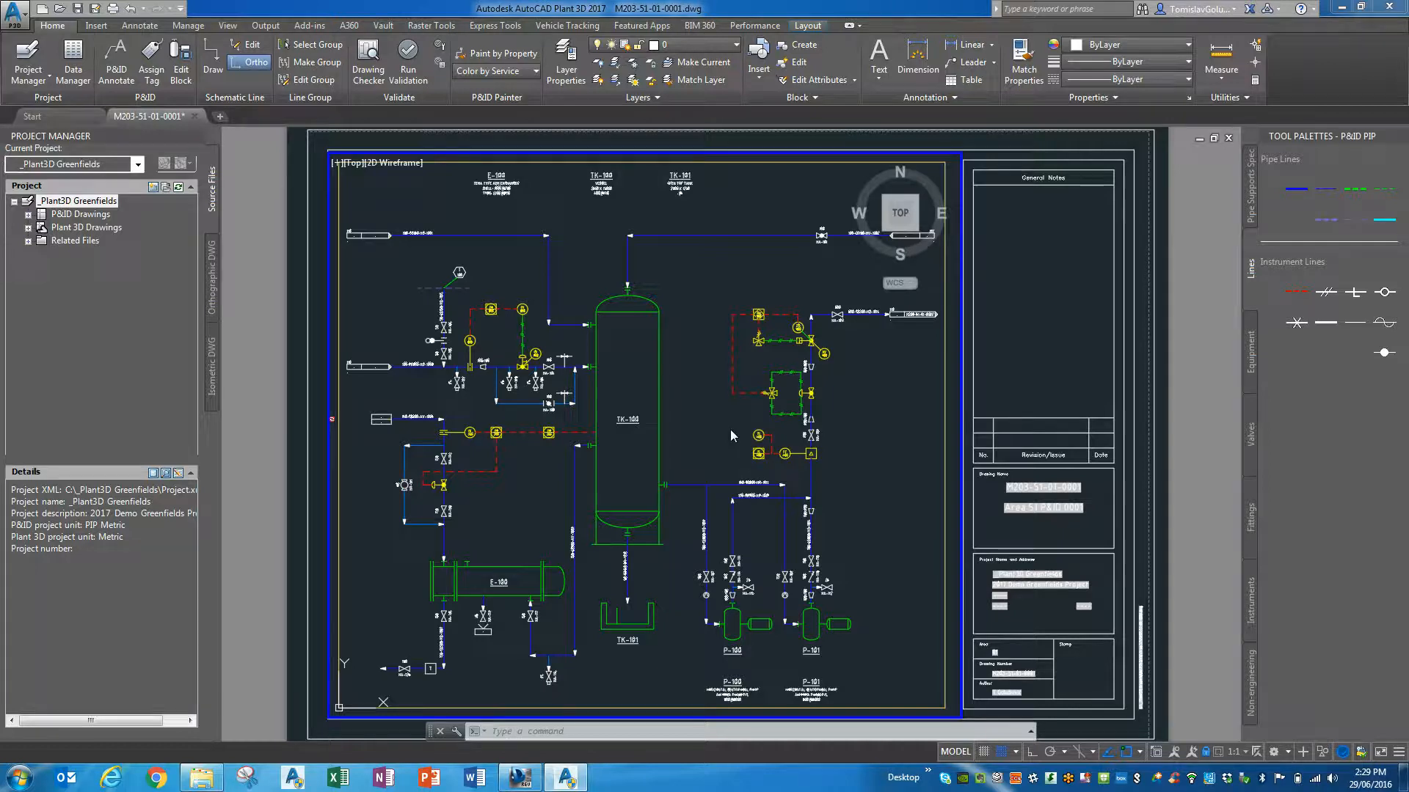
mouse_move(434, 276)
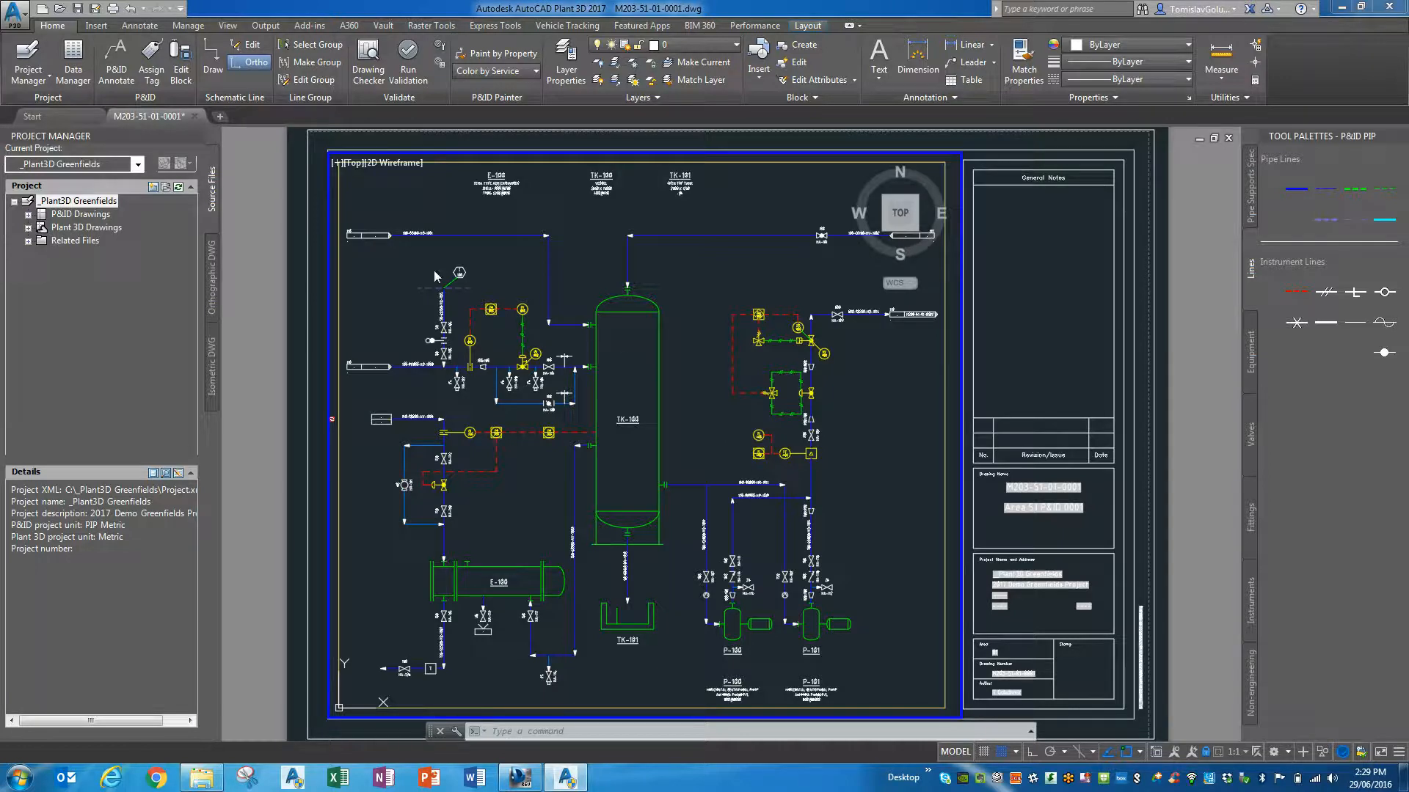
Plot the P&ID layout with DWF6 ePlot.pc3 and save the DWF to the Desktop.
left_click(13, 13)
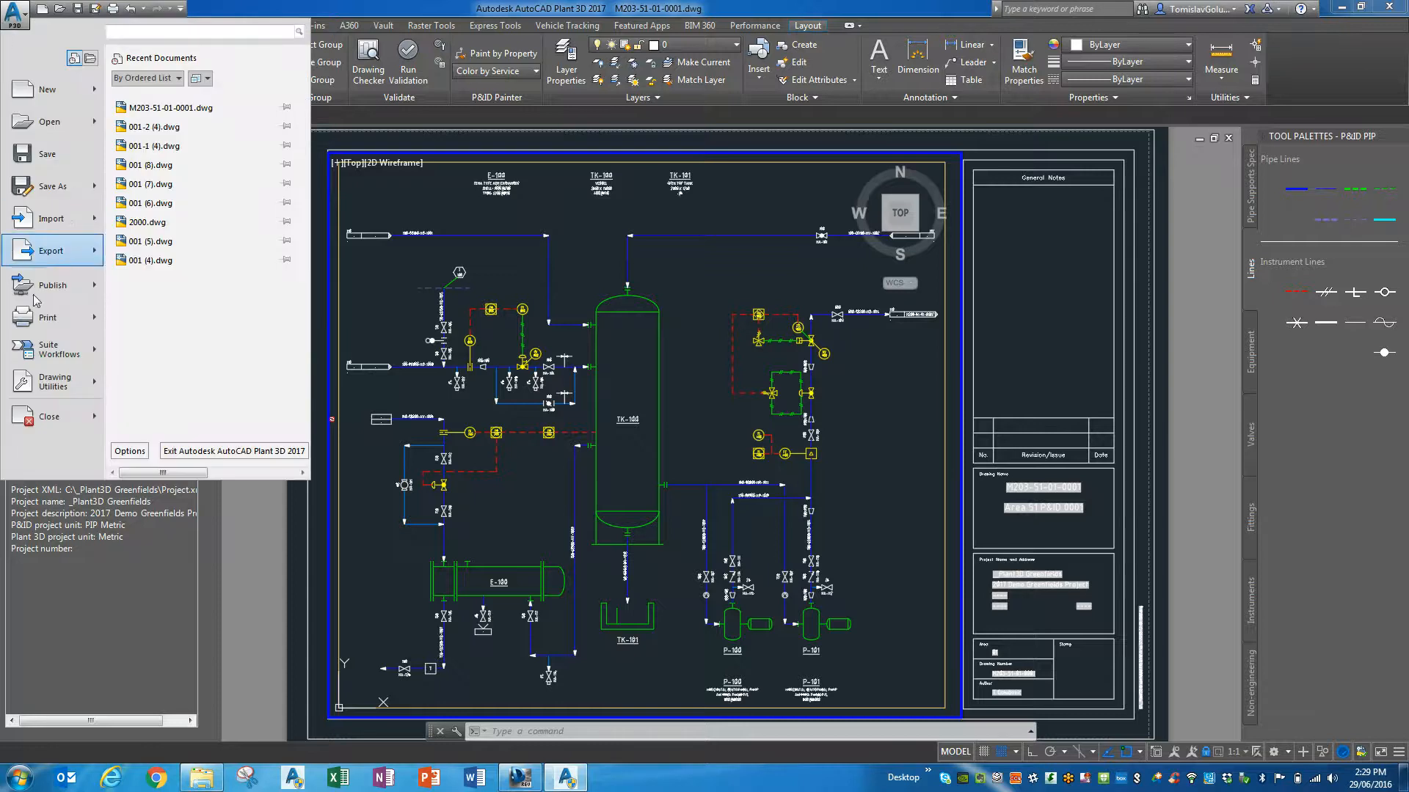
left_click(47, 317)
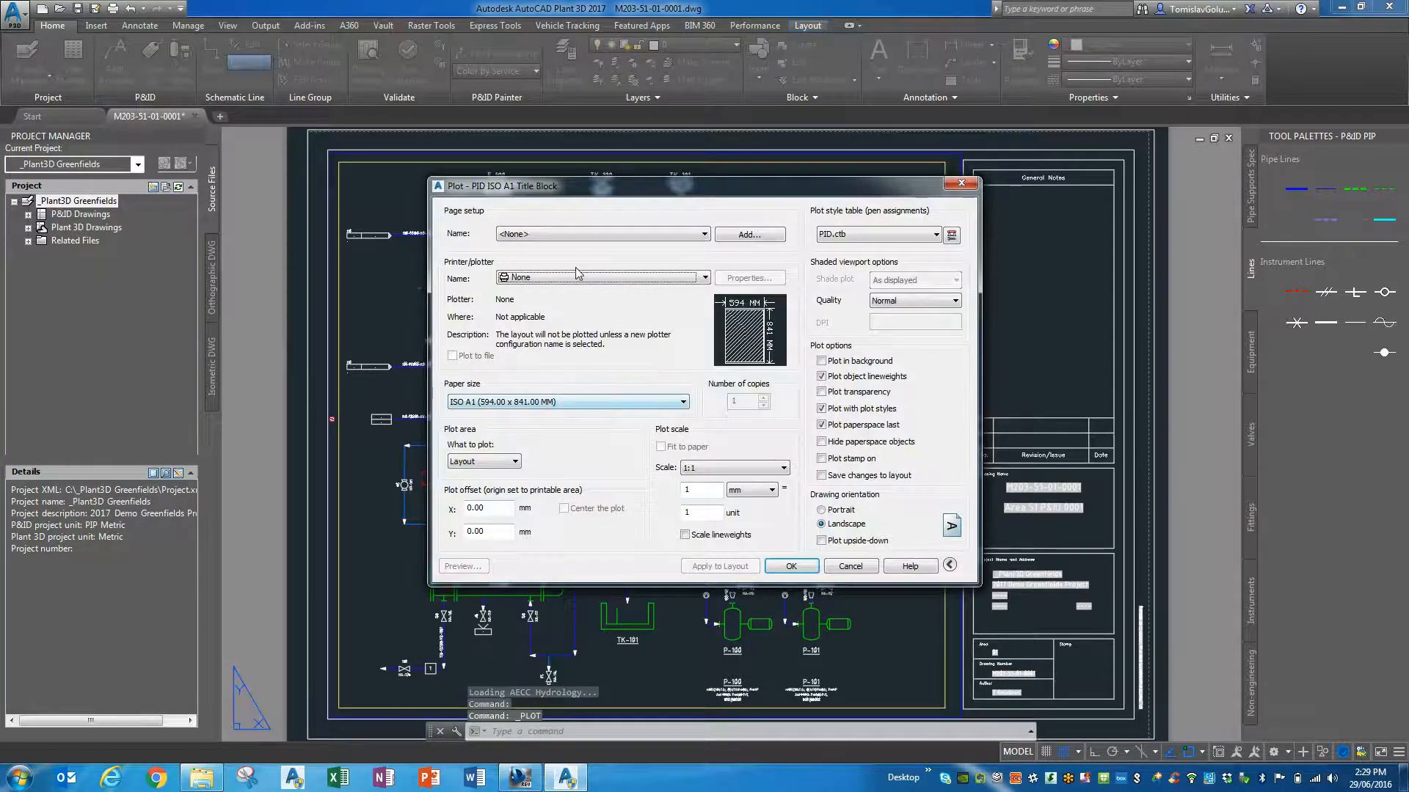
left_click(597, 277)
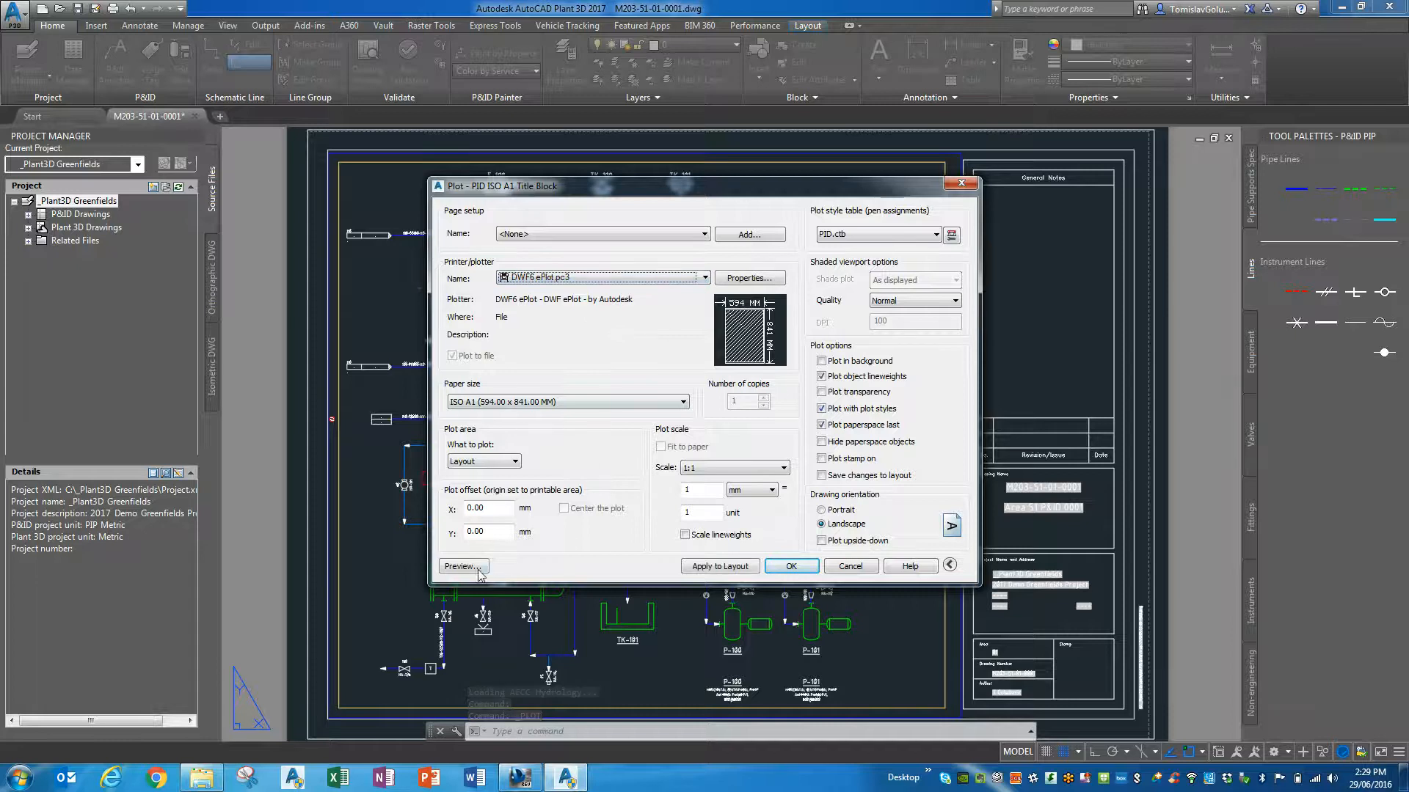
left_click(459, 566)
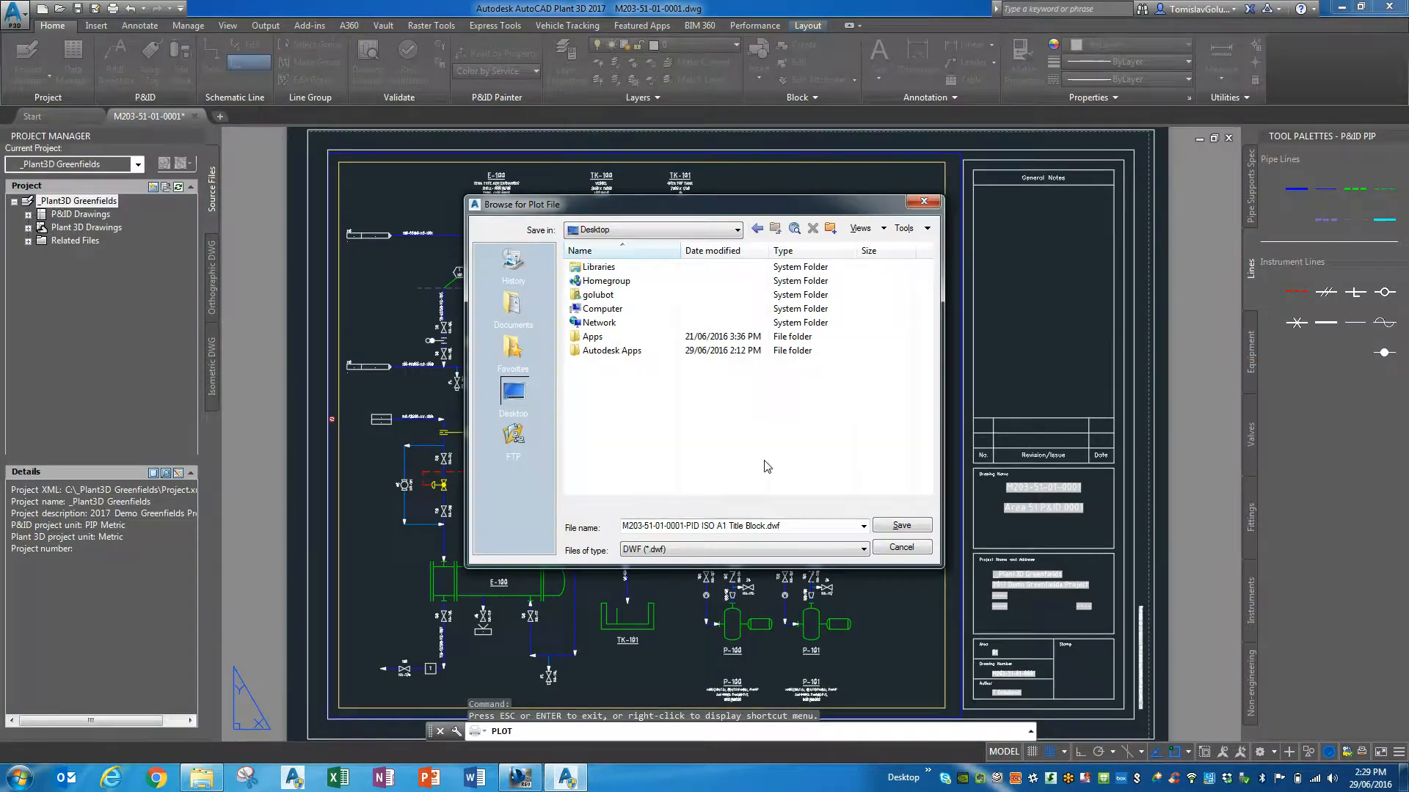
left_click(899, 525)
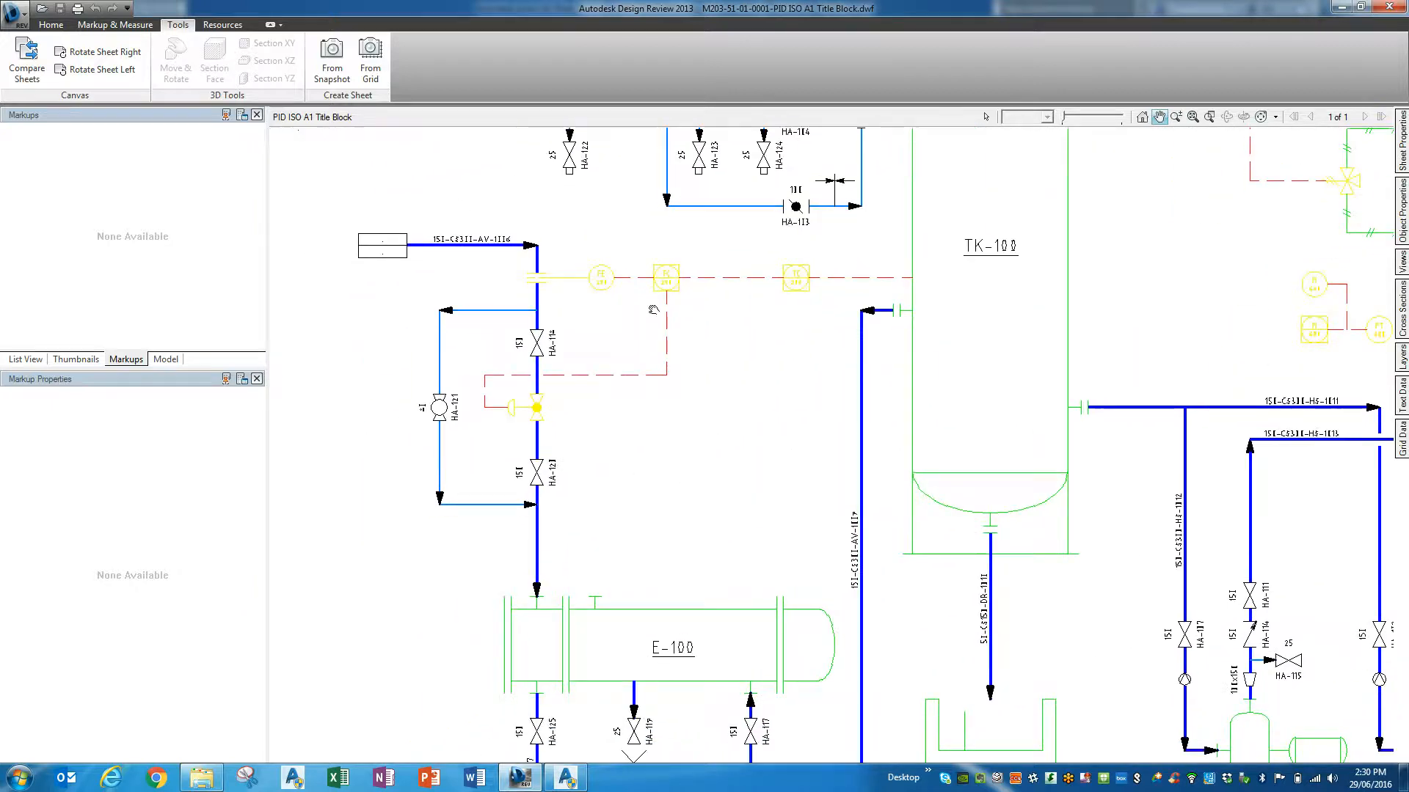
Draw the red Line 1 markup rising from exchanger E-100 with the Markup & Measure tools.
left_click(114, 25)
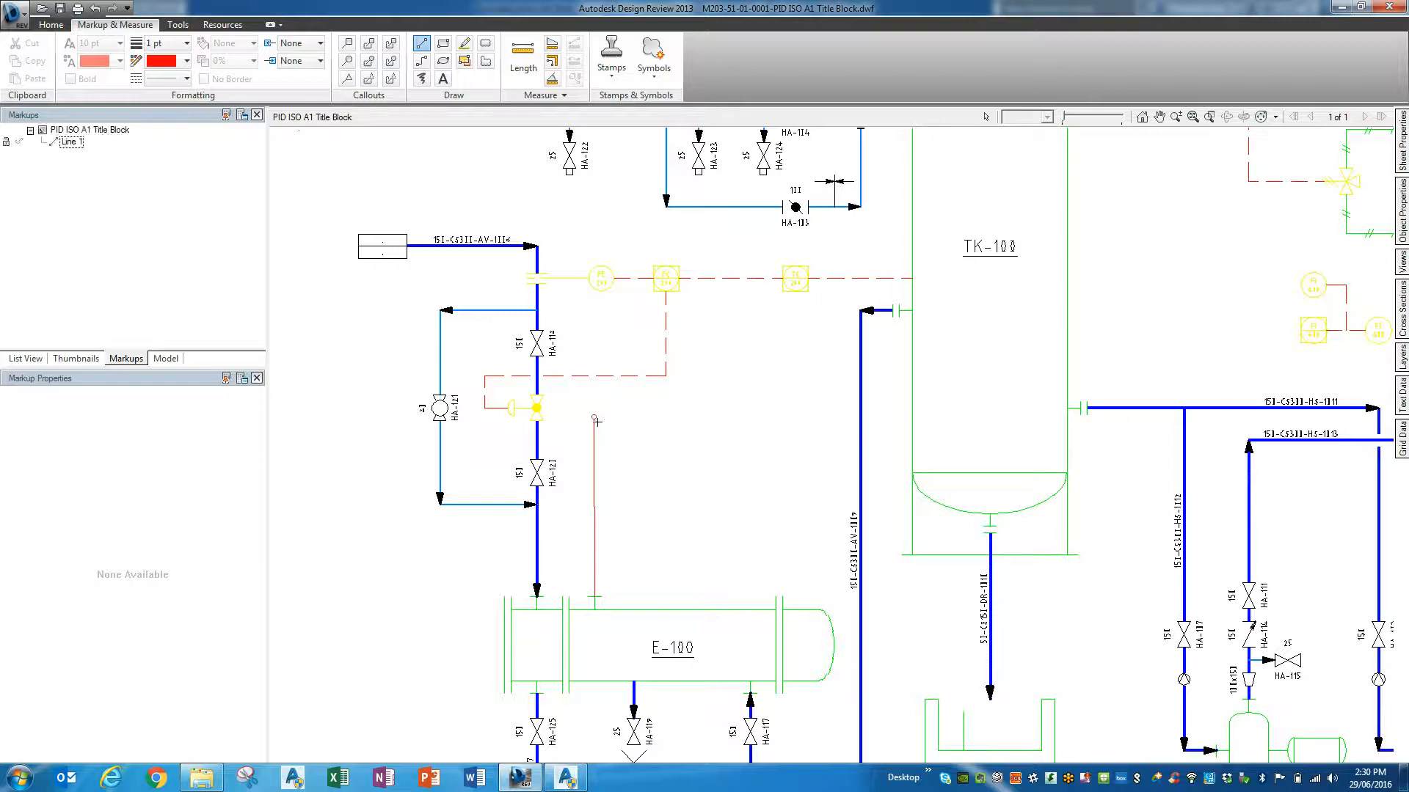
Add Line 2 to TK-100, a polyline valve symbol on it, and the text label 100-CS150.
left_click_drag(593, 418, 911, 418)
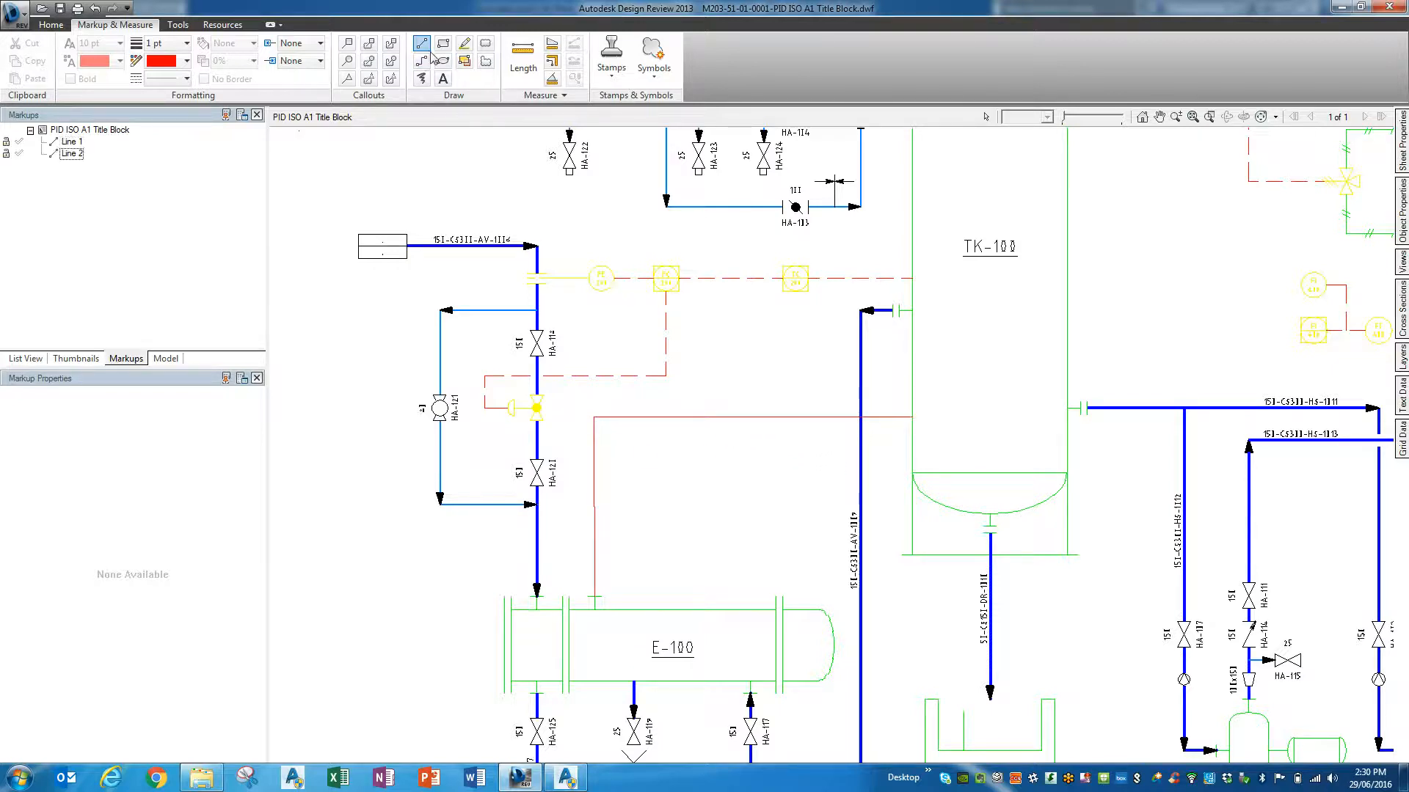
mouse_move(423, 60)
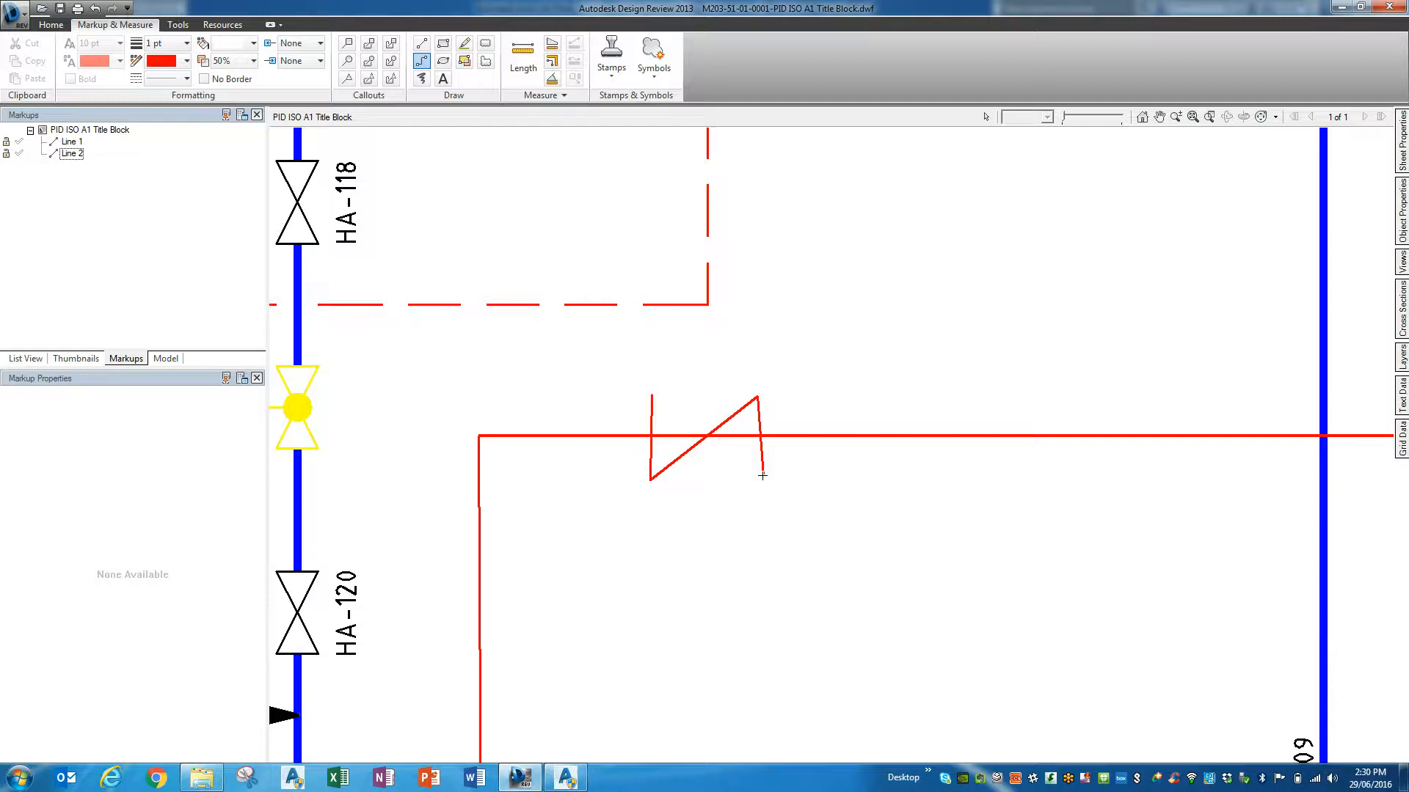
left_click_drag(759, 397, 647, 478)
type("100-CS150")
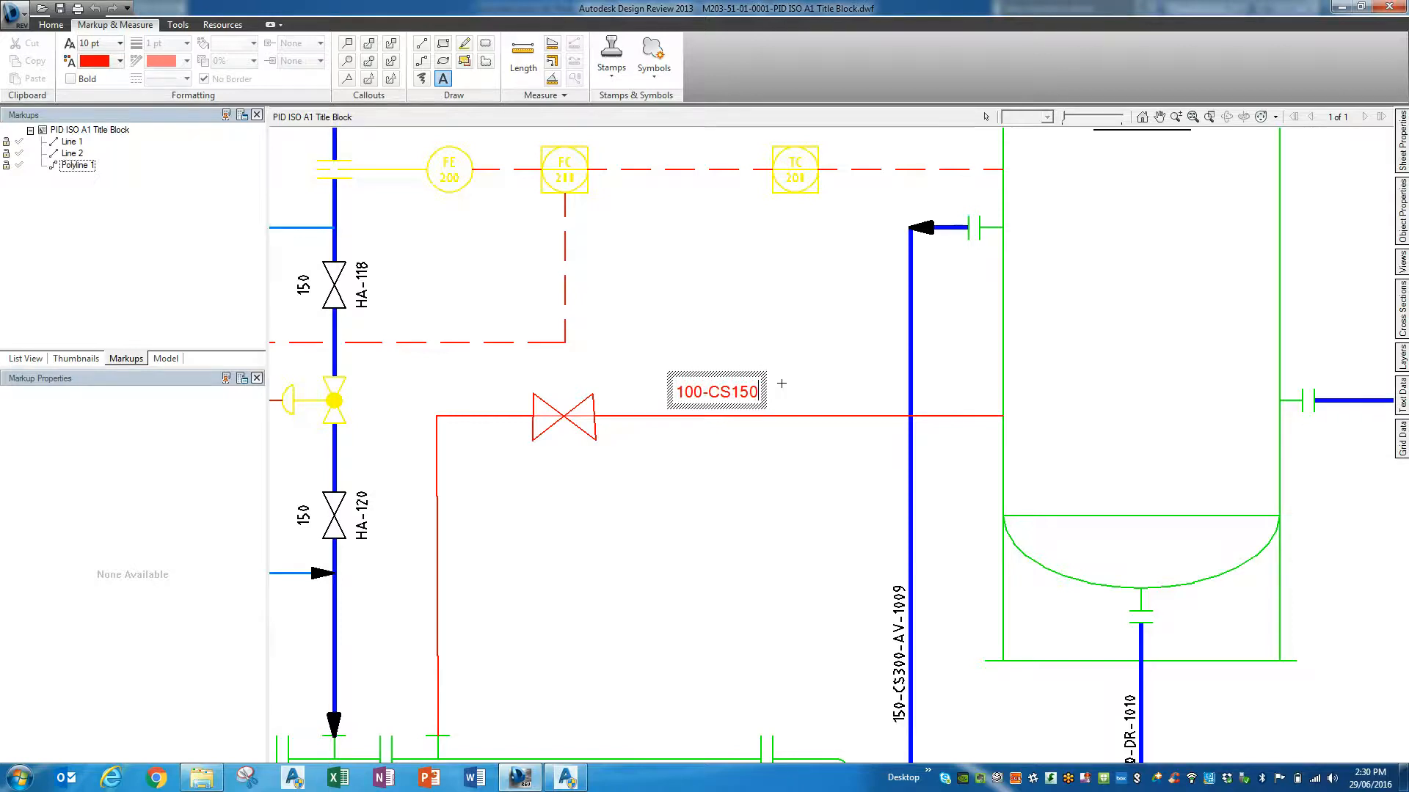
left_click(716, 390)
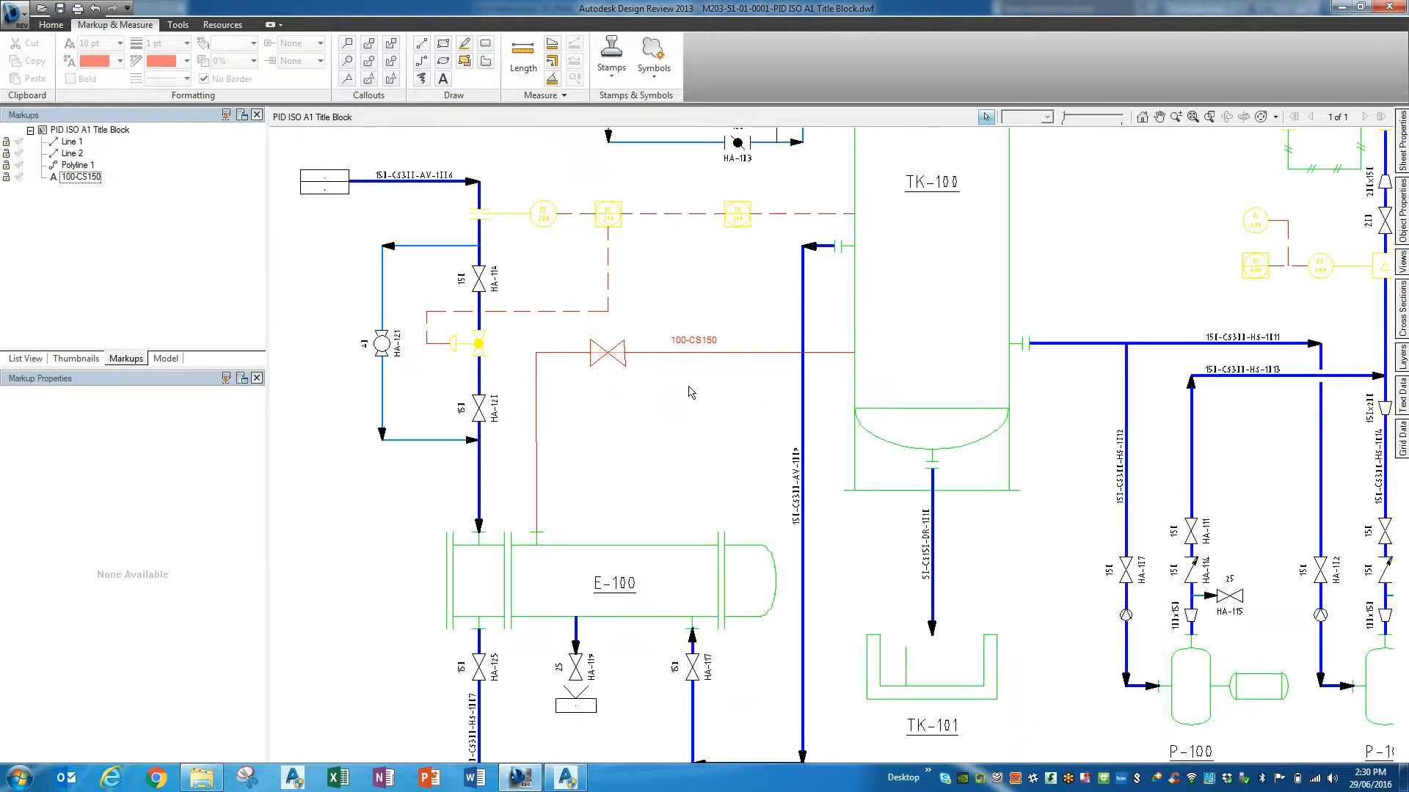
Fit the whole marked-up sheet into the window to show the red markups between E-100 and TK-100.
left_click(1158, 118)
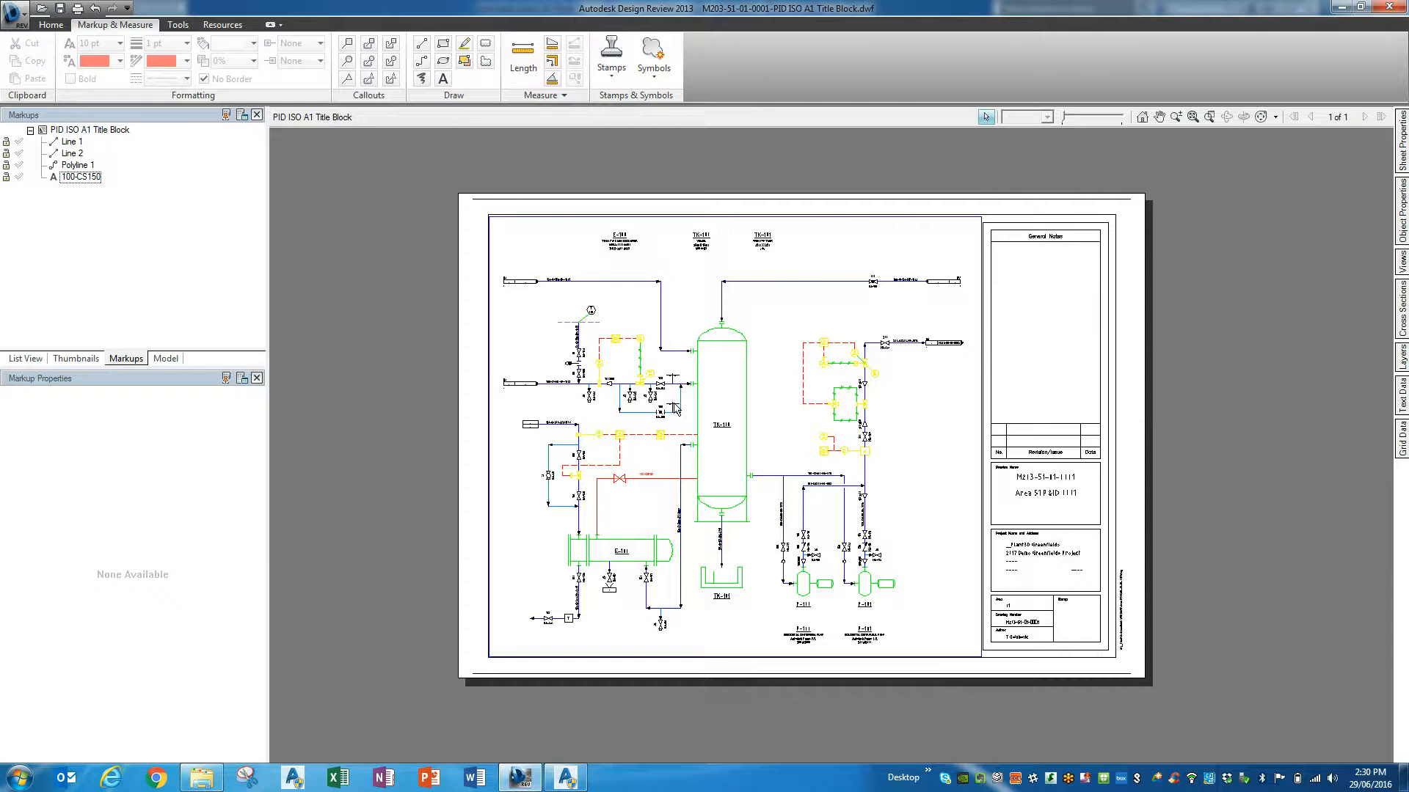
mouse_move(631, 475)
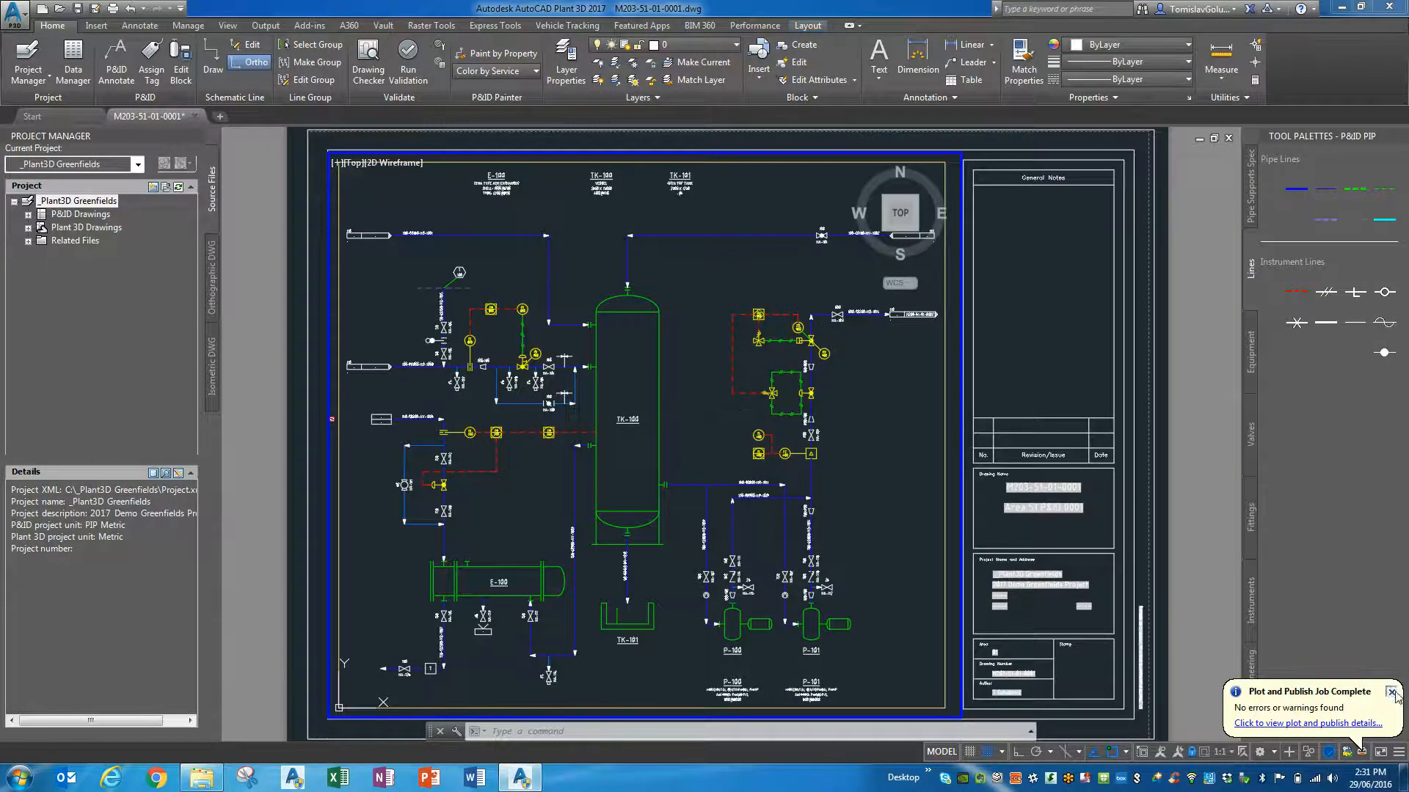
Show the classic menu bar and expand the DWF sheet in Markup Set Manager to list its five markups.
left_click(1394, 691)
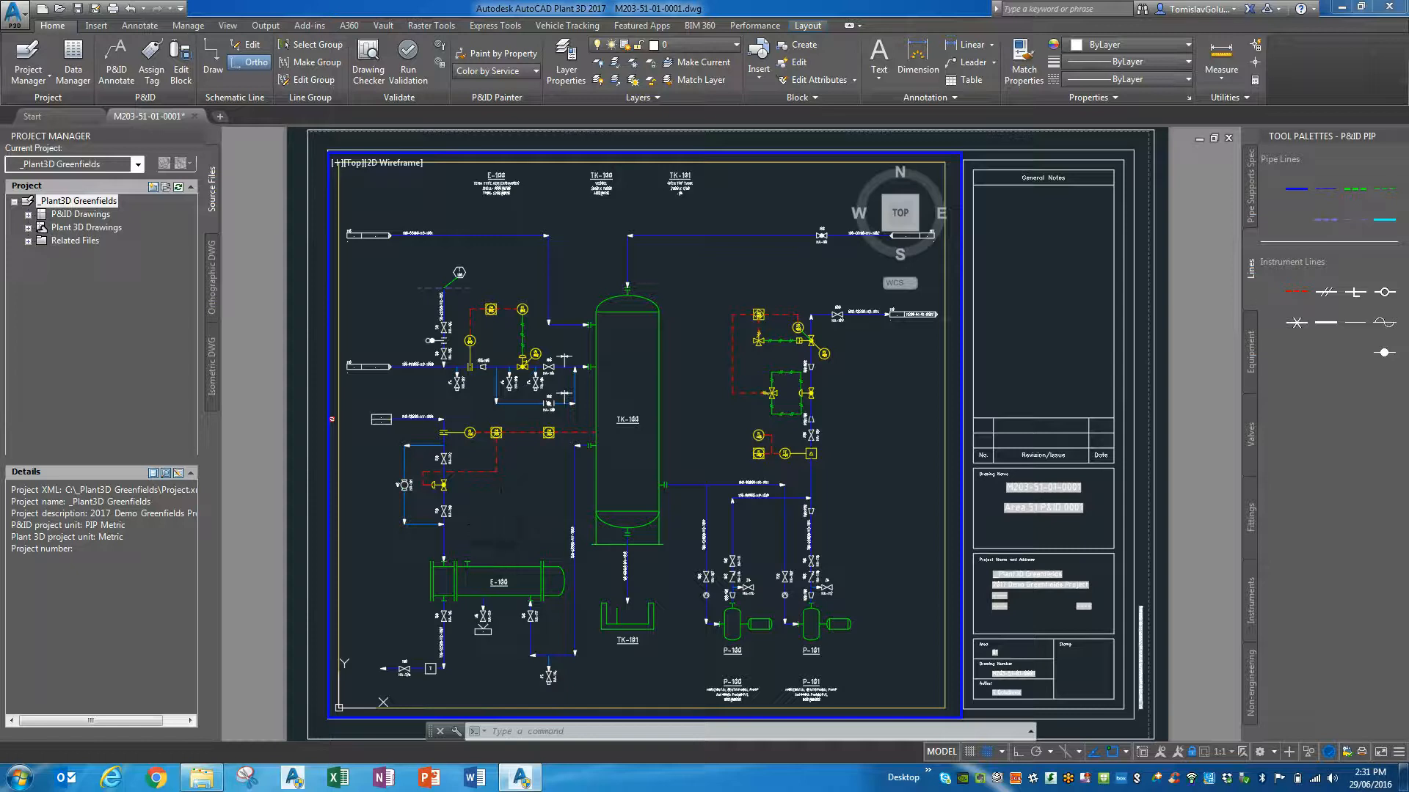
left_click(15, 15)
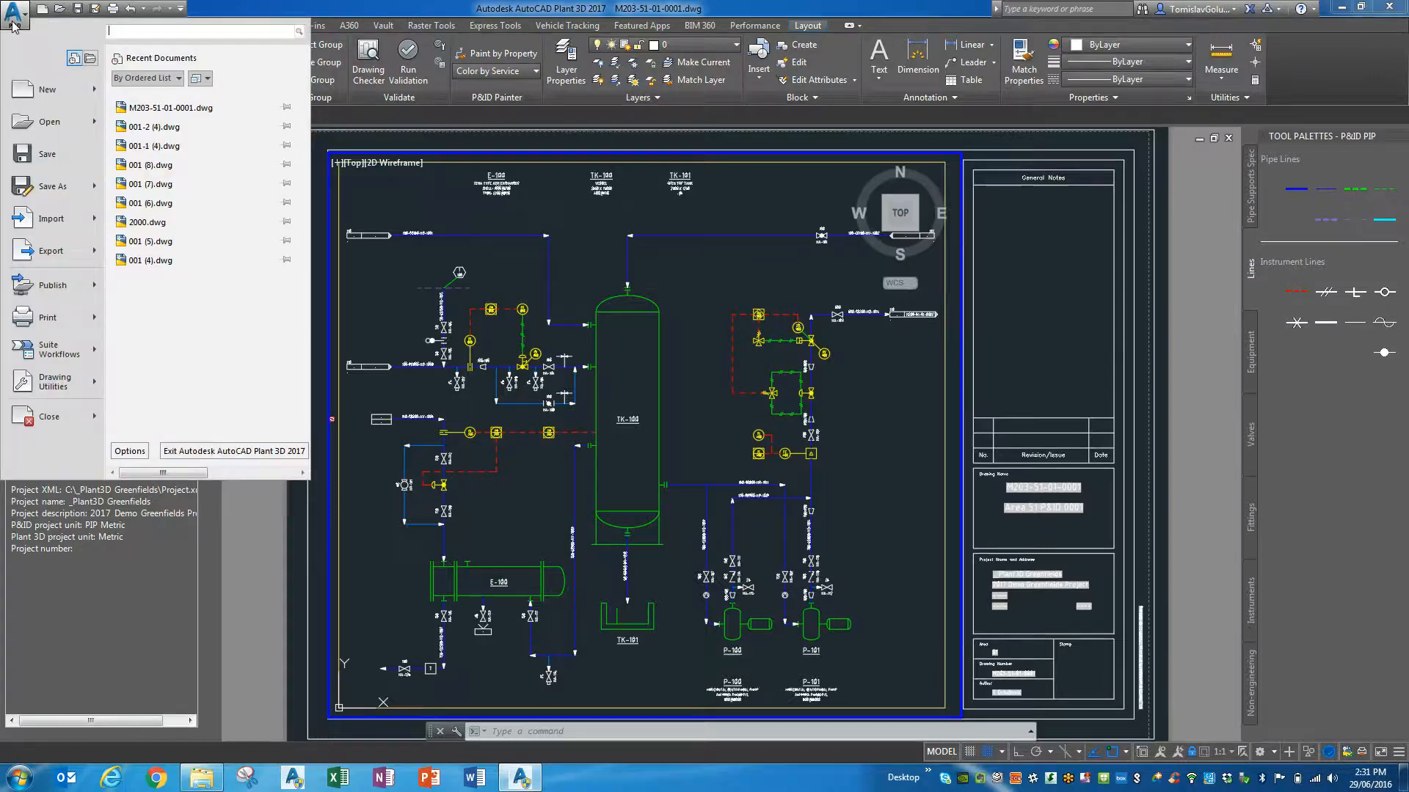
left_click(190, 11)
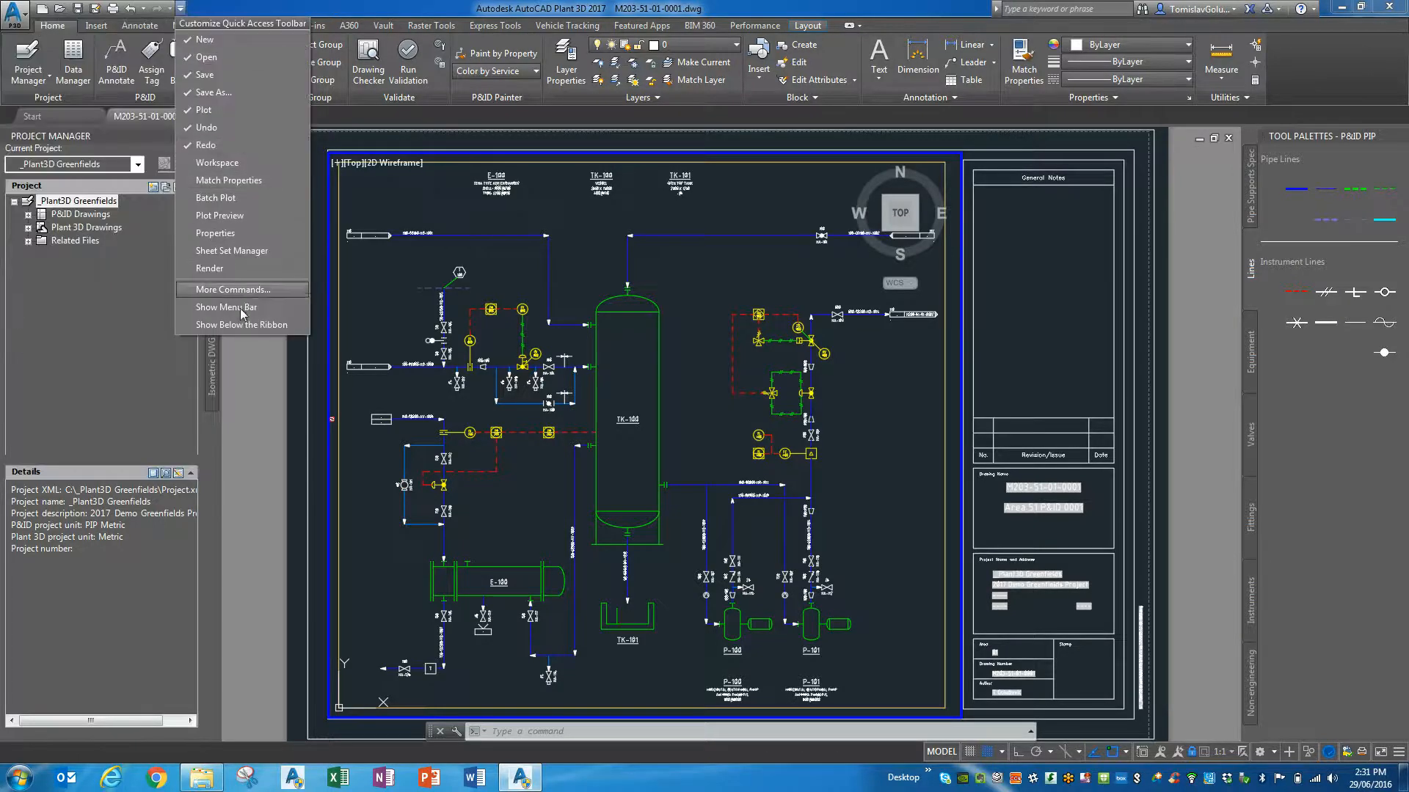
left_click(226, 307)
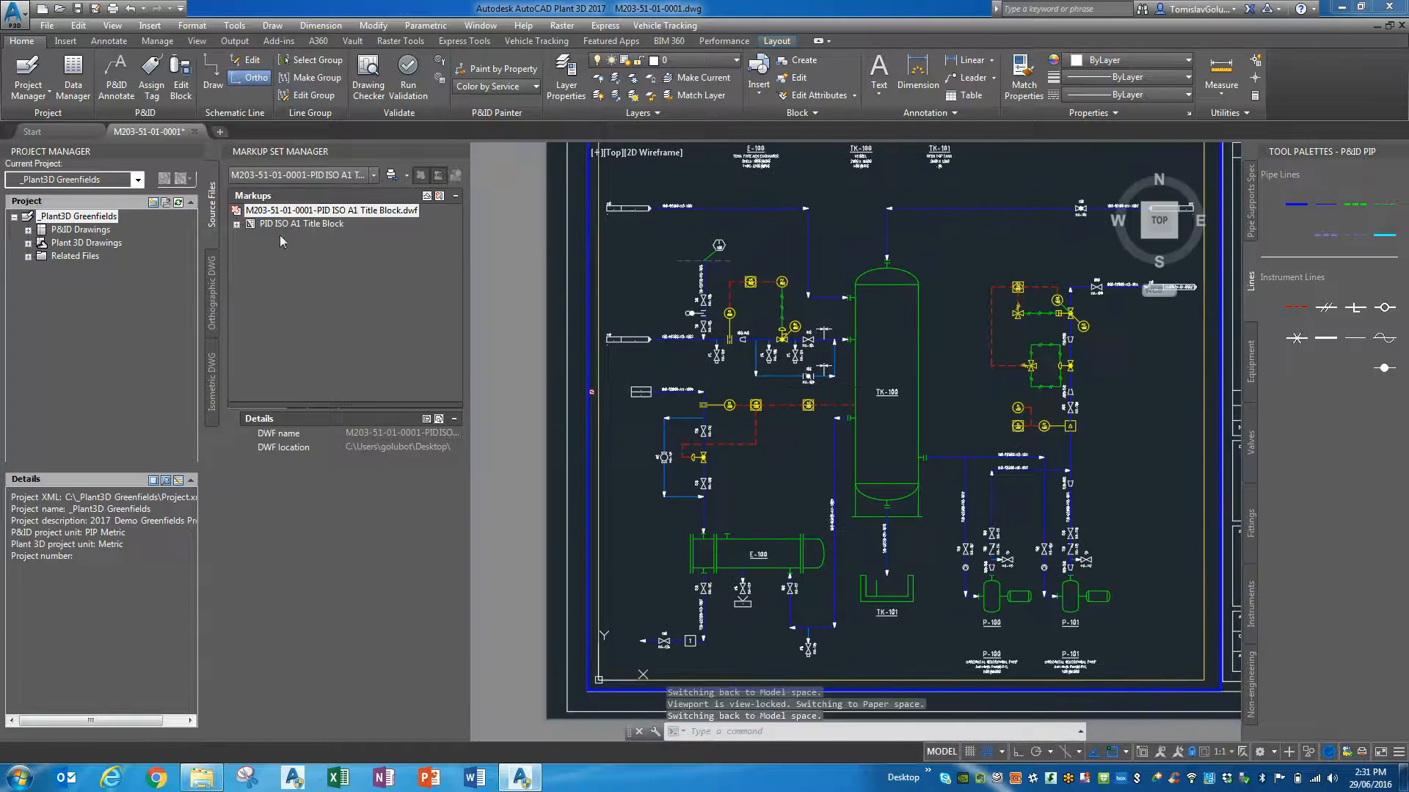
left_click(236, 223)
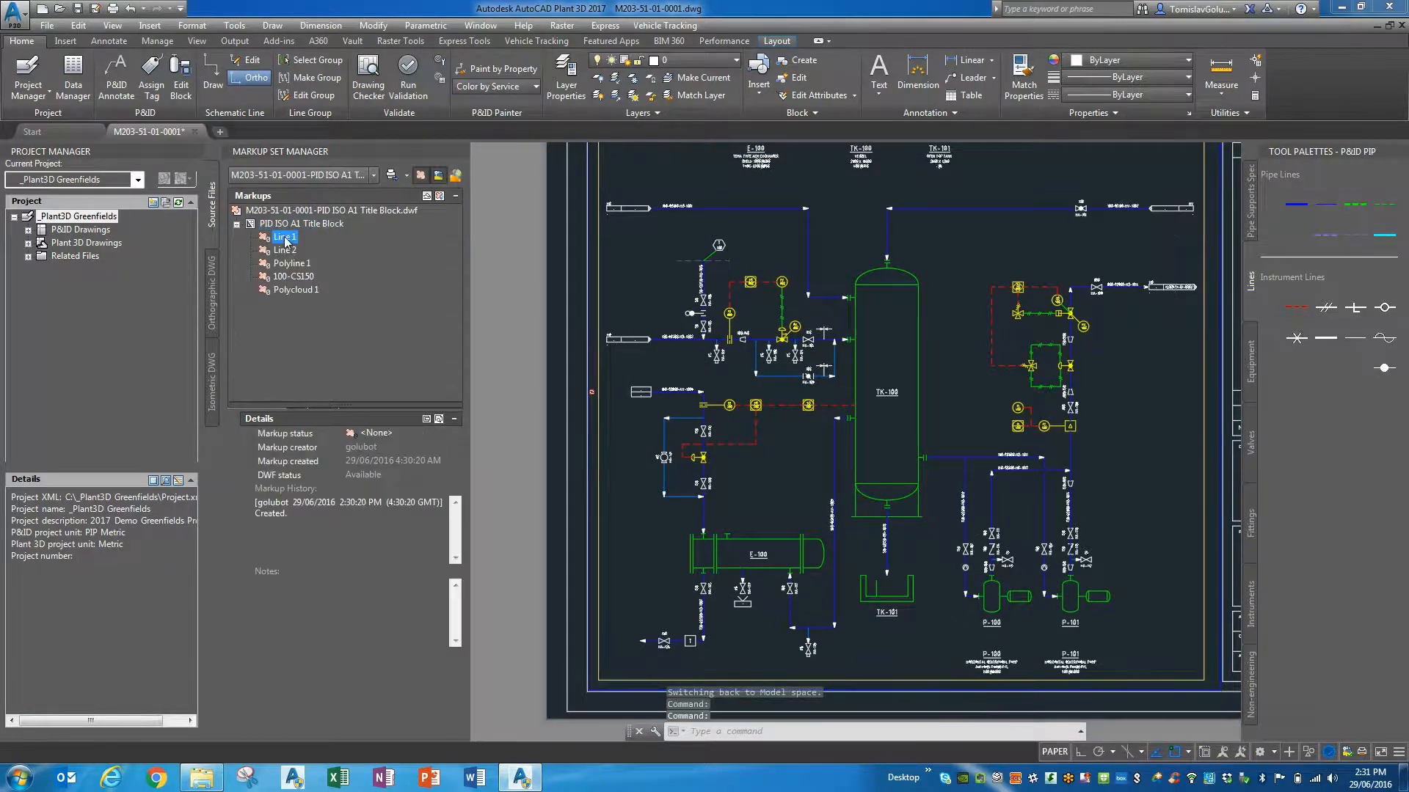
Zoom to the Line 1 markup to overlay the red markups on the P&ID beside TK-100.
left_click(290, 262)
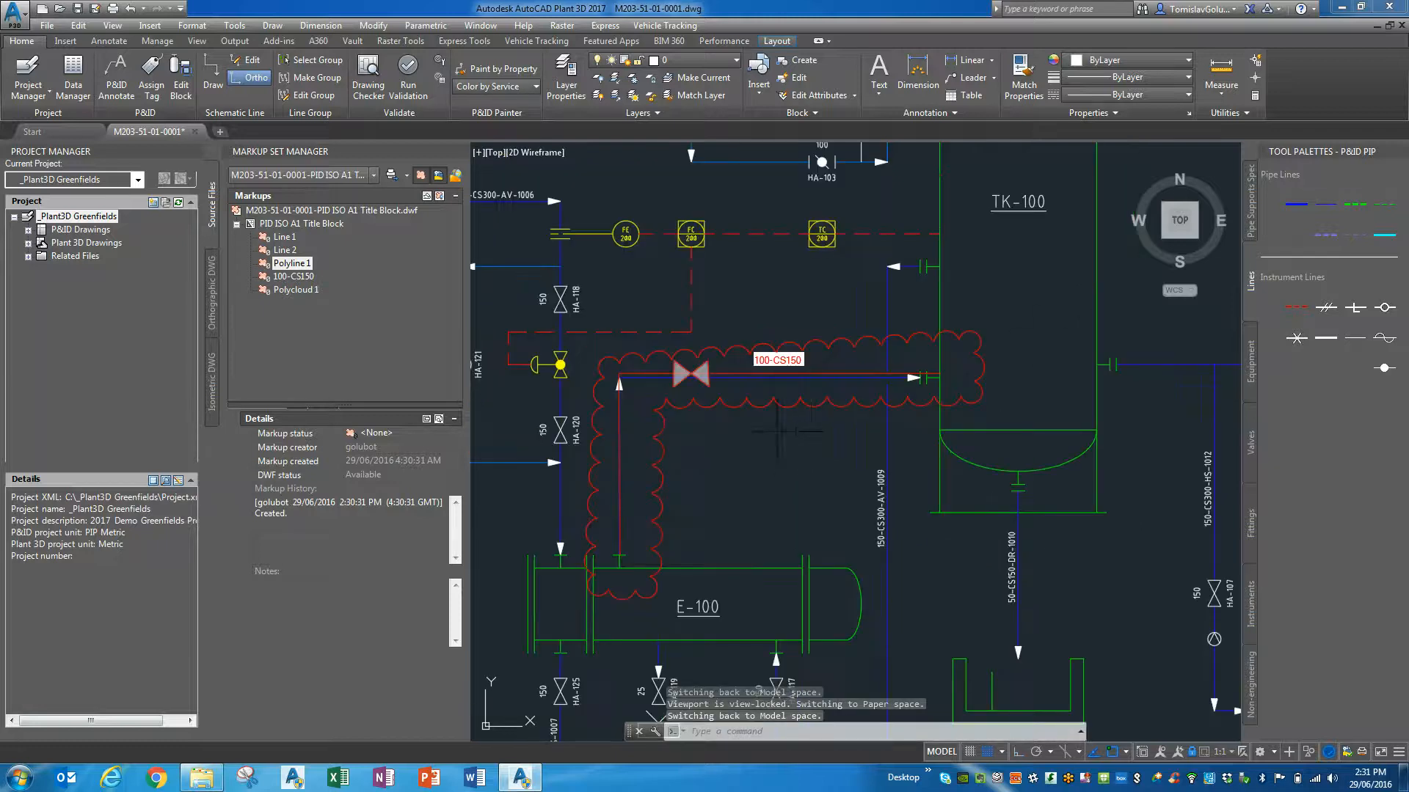
Place a hand valve from the Valves palette on the new line and tag it HA-999.
left_click(285, 236)
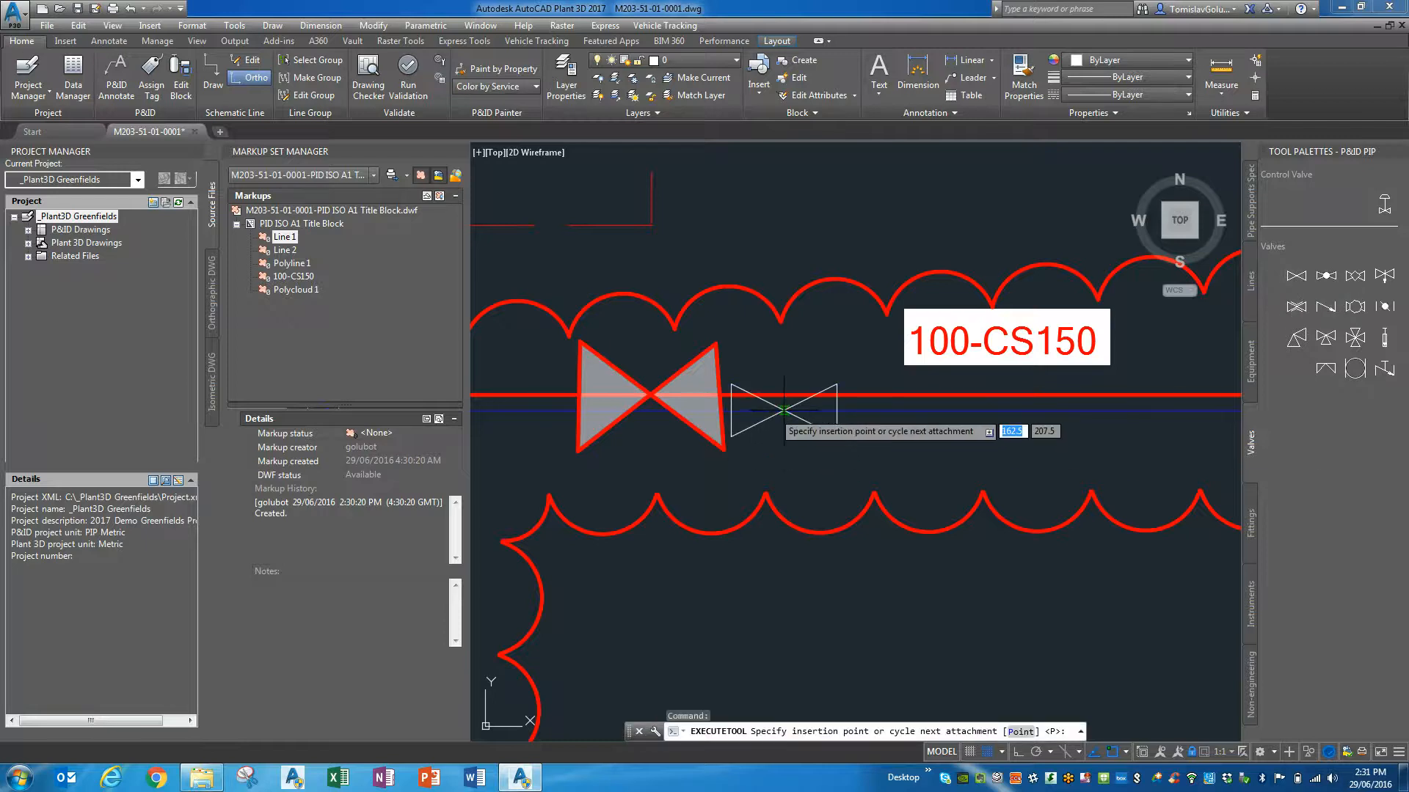
left_click(784, 409)
type("999")
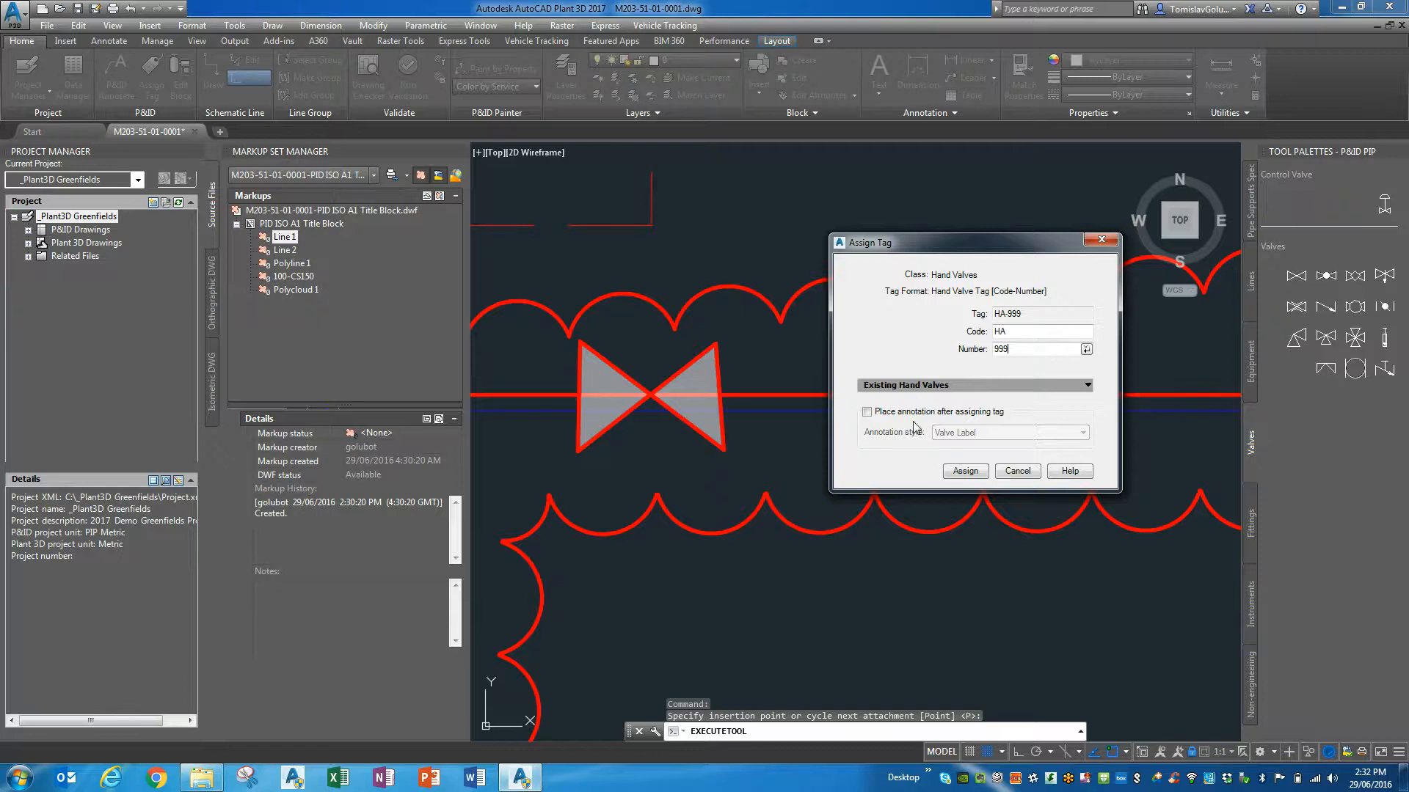
left_click(963, 471)
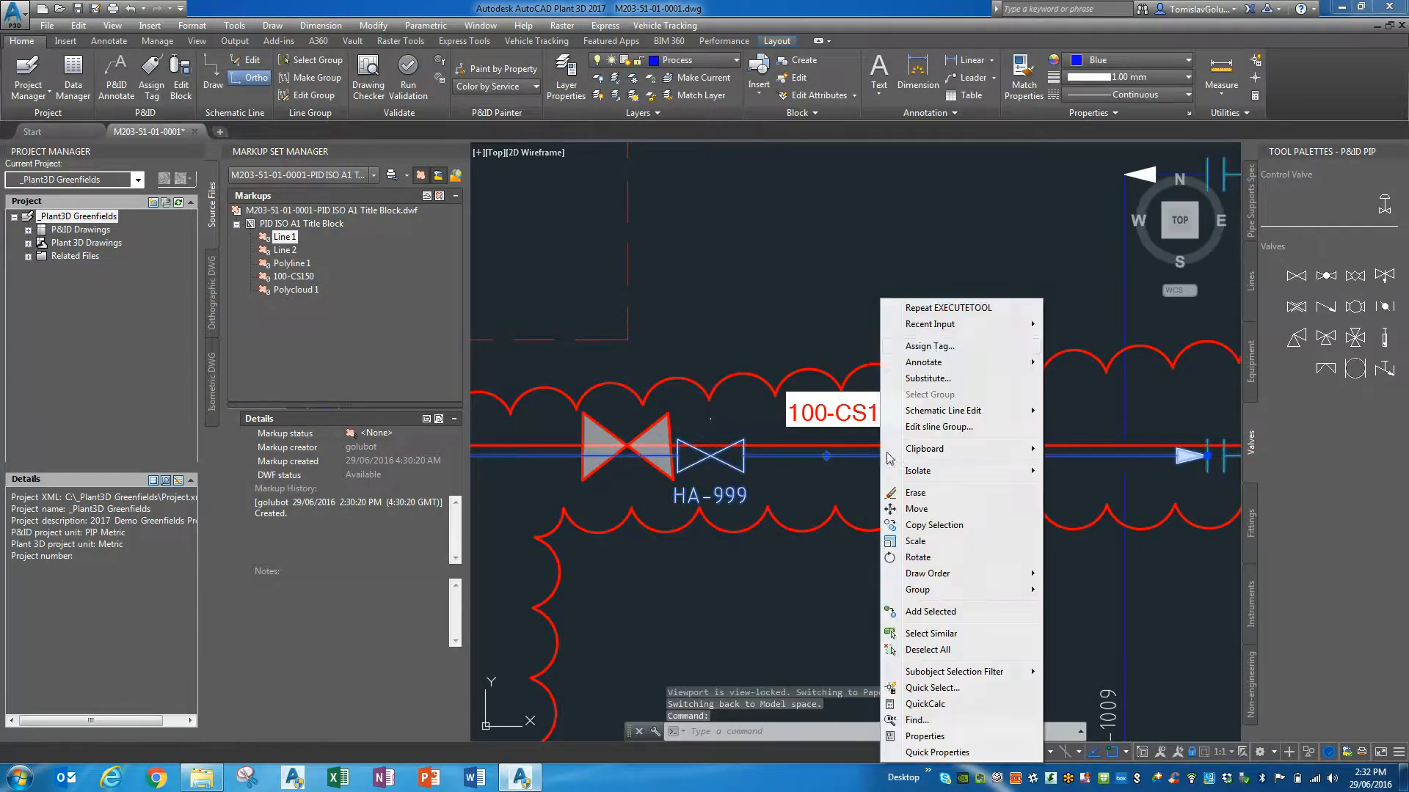
Tag the new line 100-CS150-GLR-9999 (Size 100, Spec CS150, Service GLR, number 9999) with its annotation placed.
left_click(930, 346)
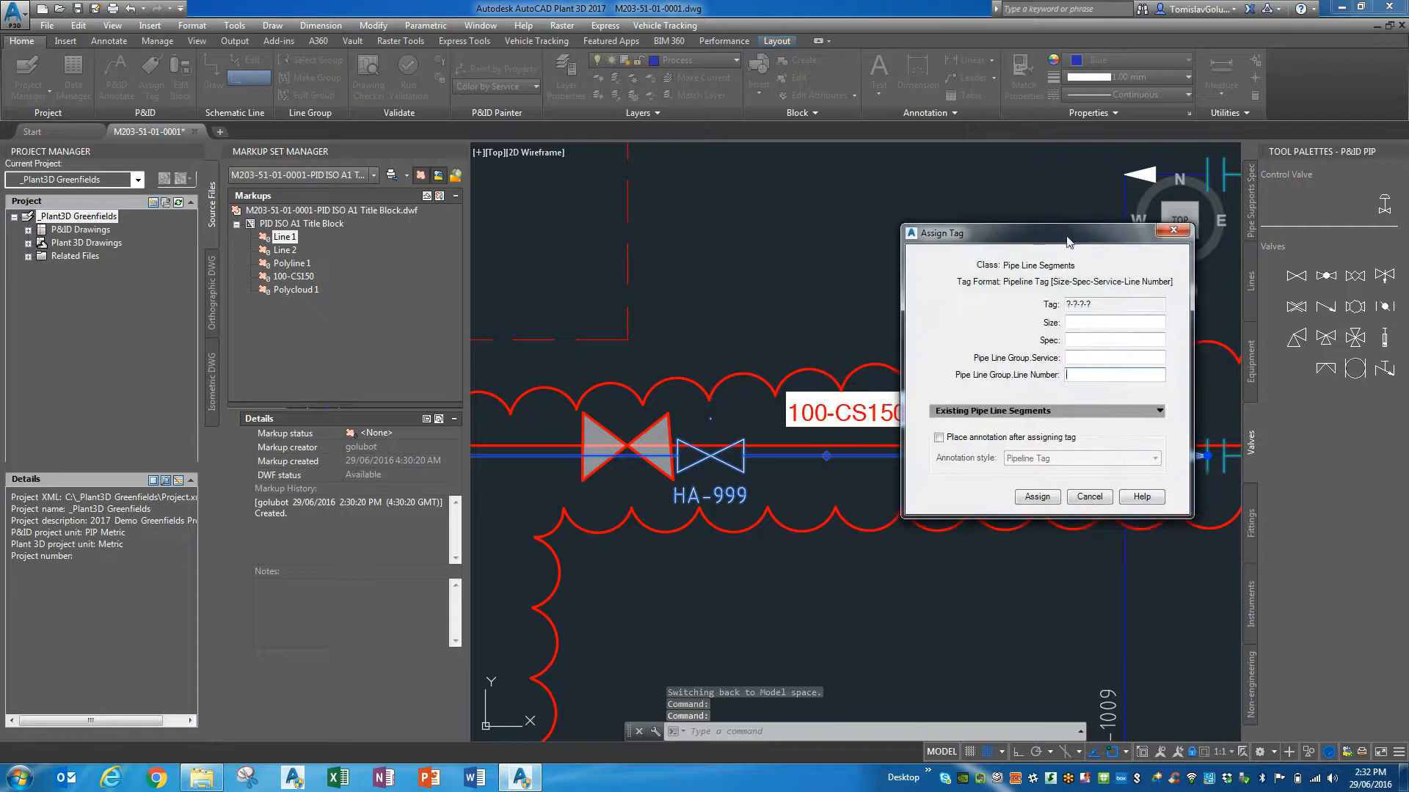
left_click(1158, 321)
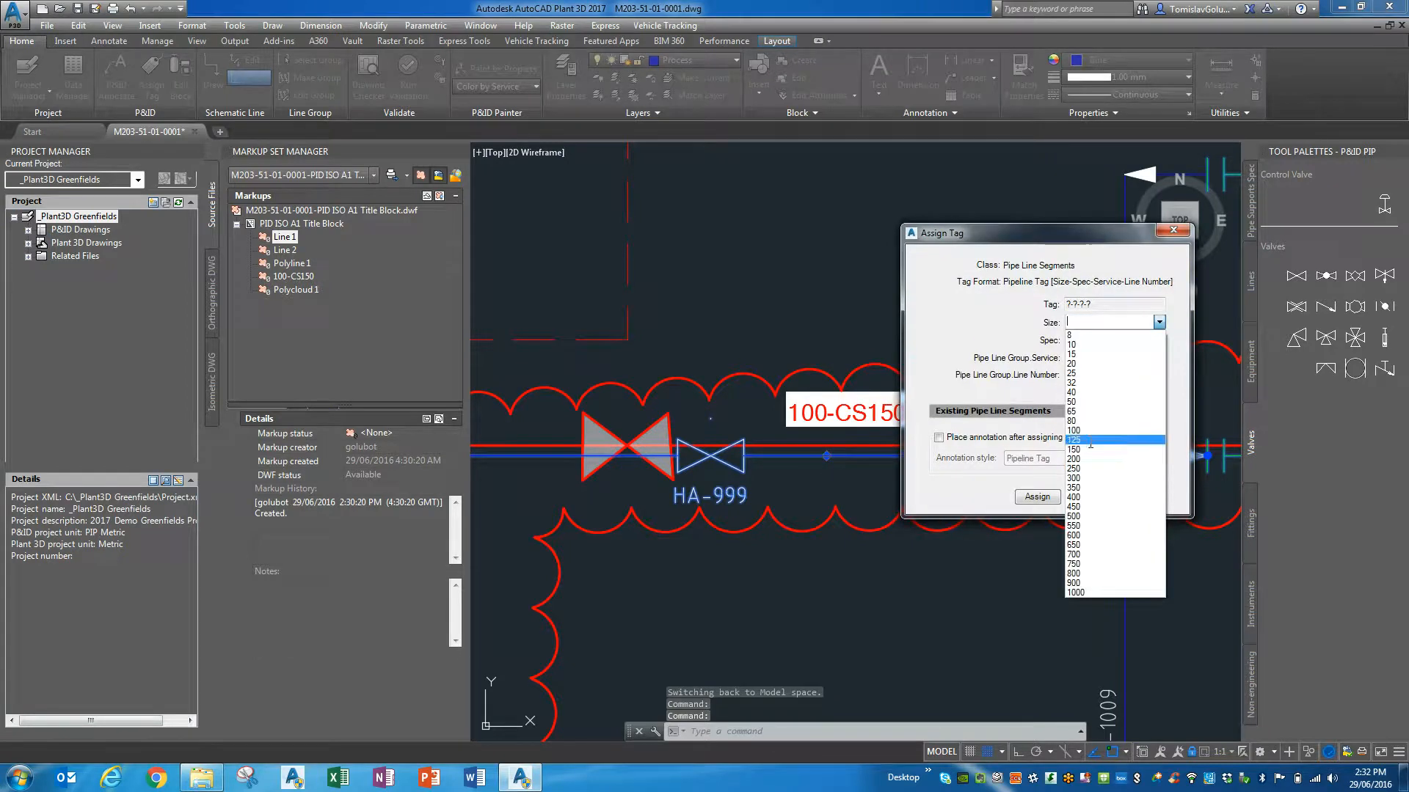
left_click(1076, 439)
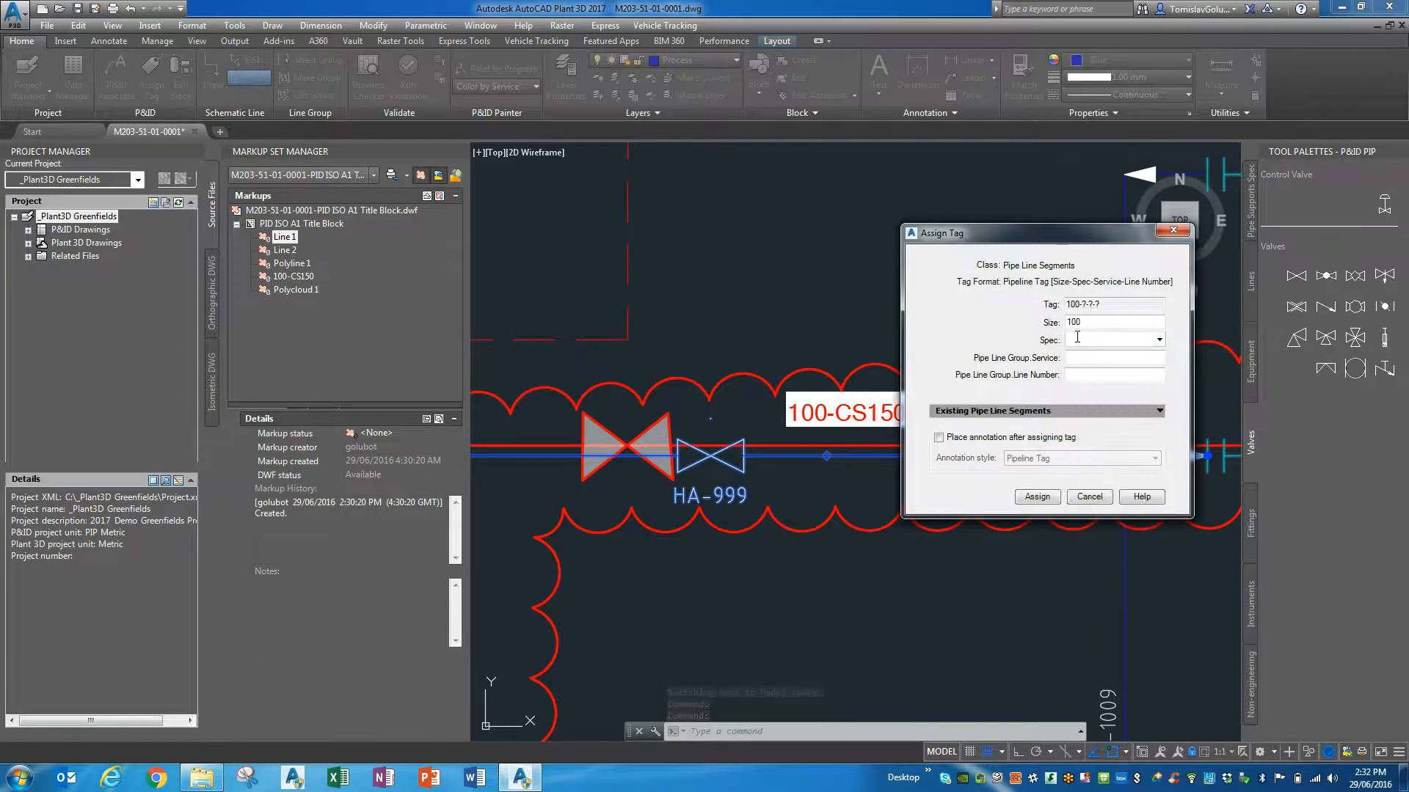
left_click(1114, 339)
type("CS150")
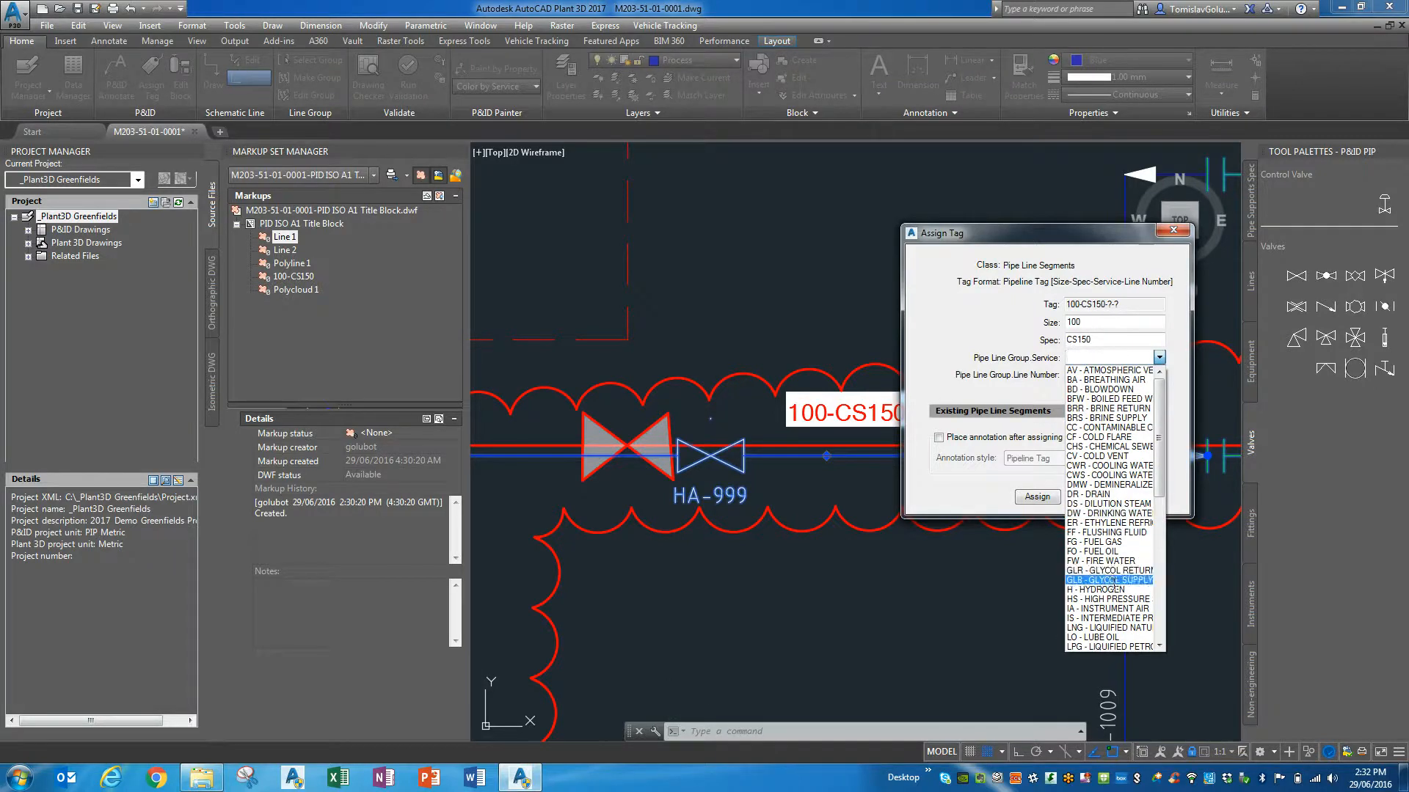
left_click(1107, 580)
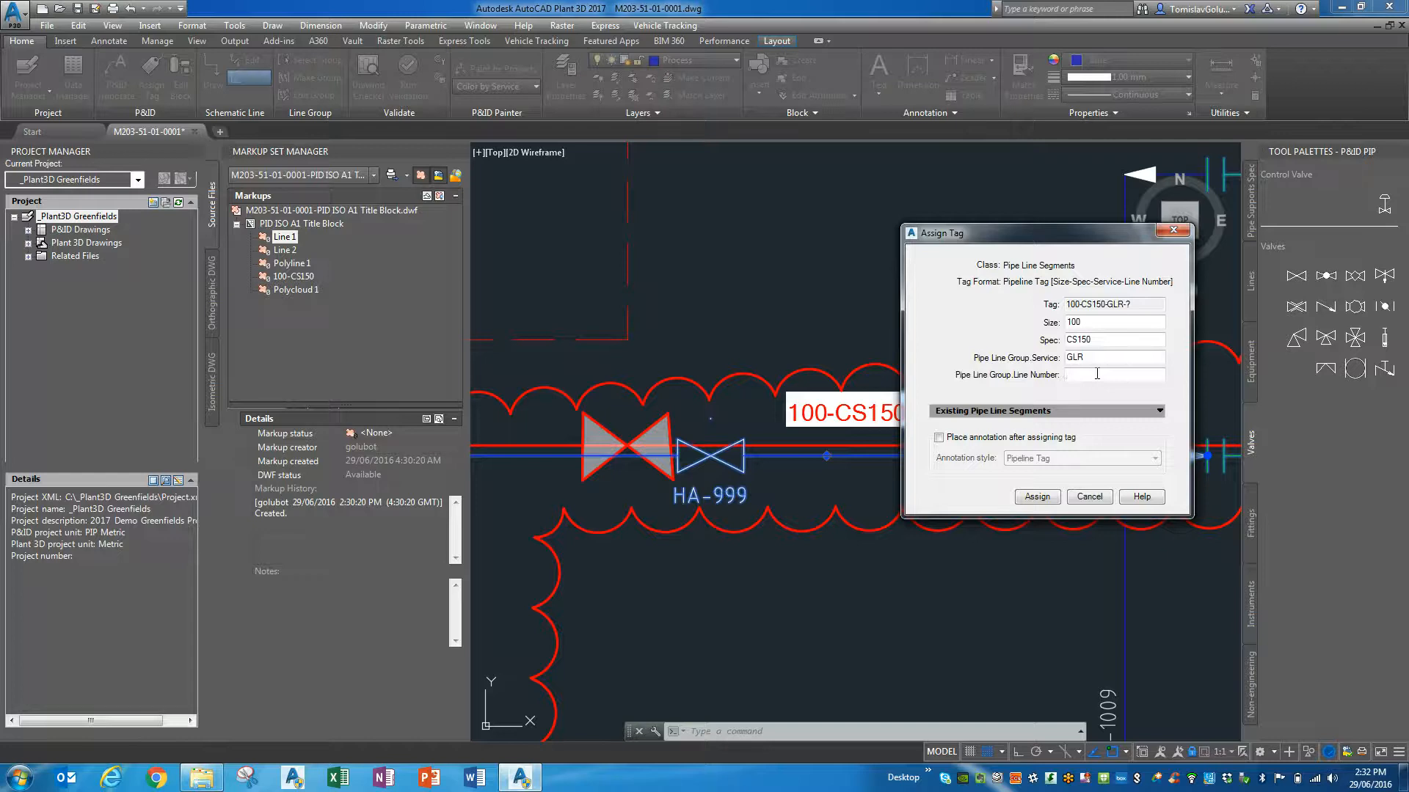
type("9999")
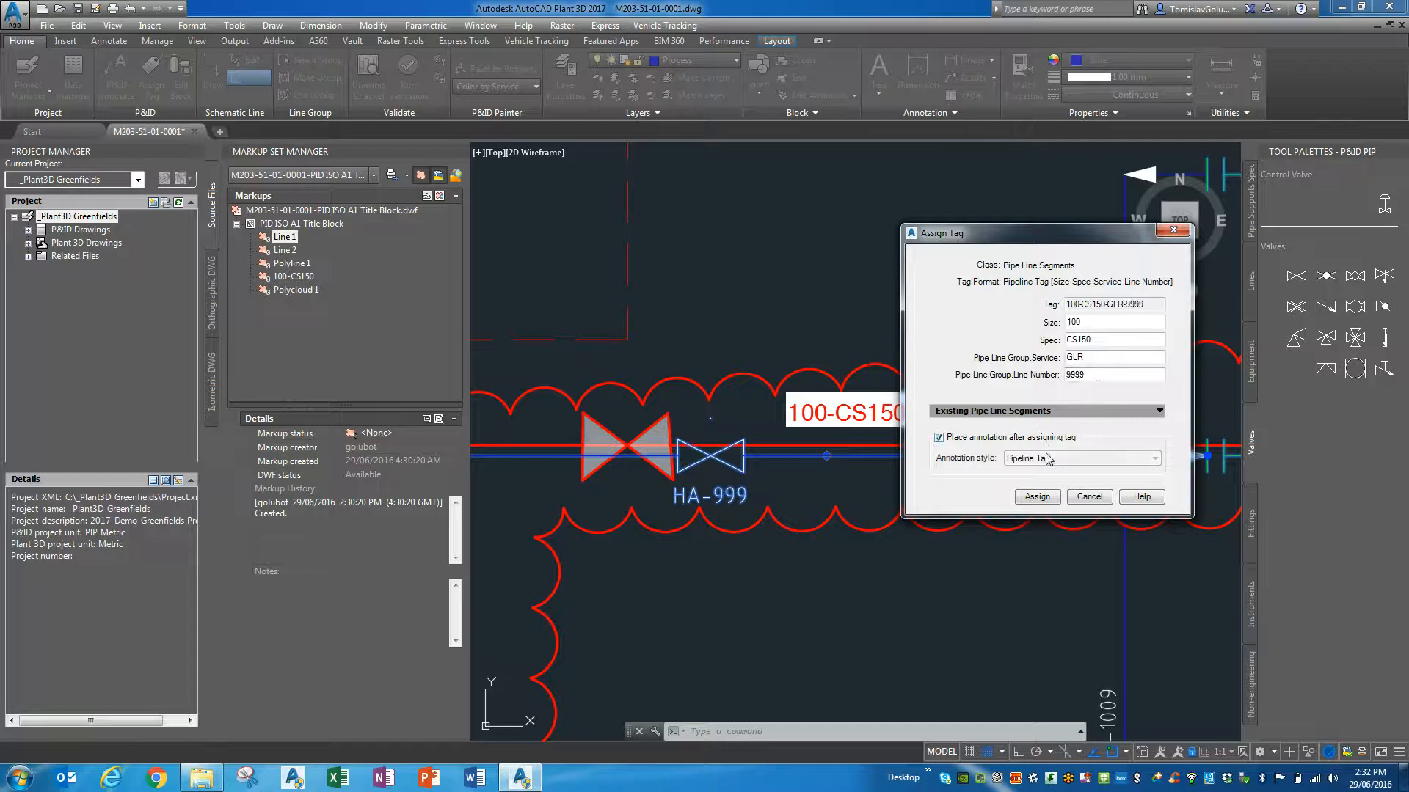
left_click(1036, 498)
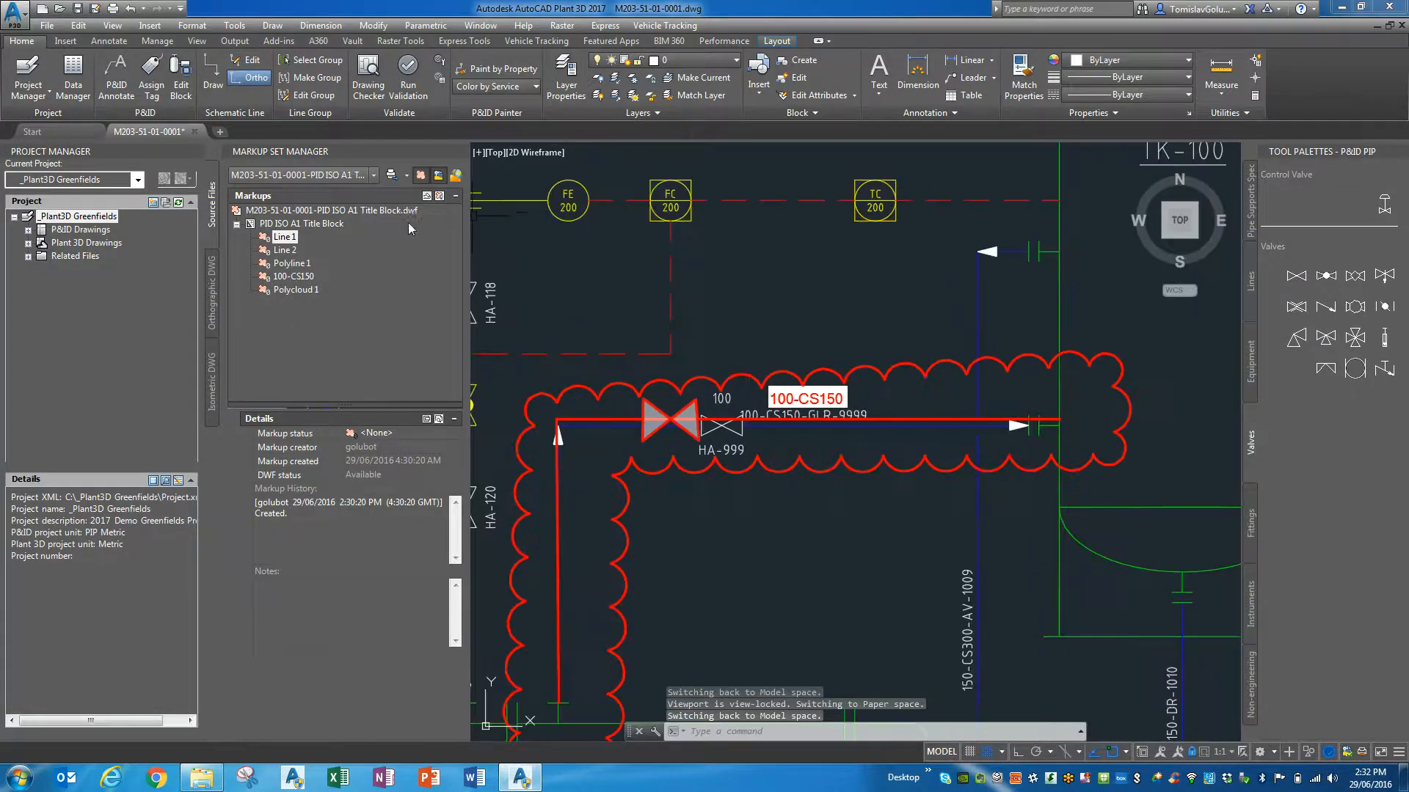
Set the Markup Status of Line 1, Line 2, Polyline 1, 100-CS150 and Polycloud 1 to Done.
right_click(309, 209)
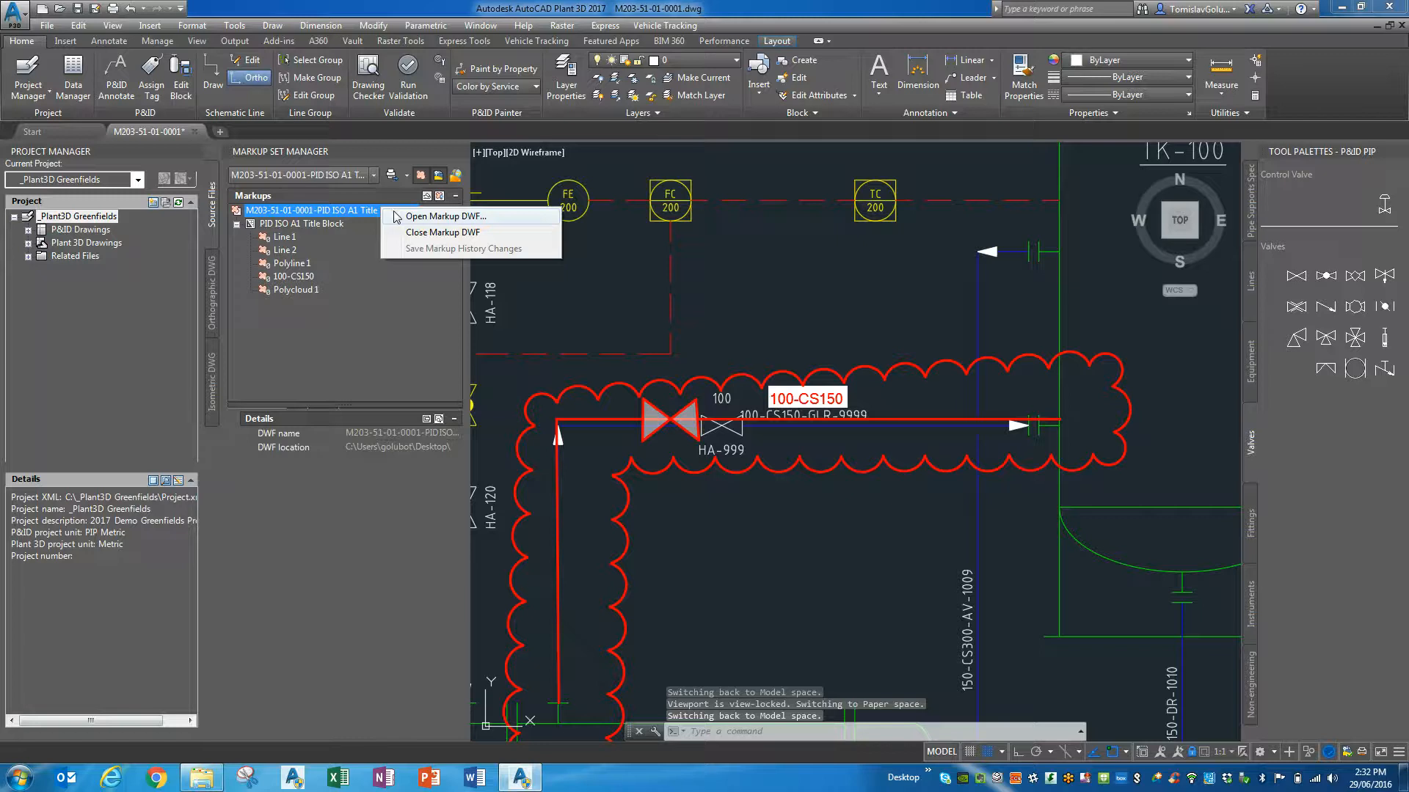
right_click(283, 236)
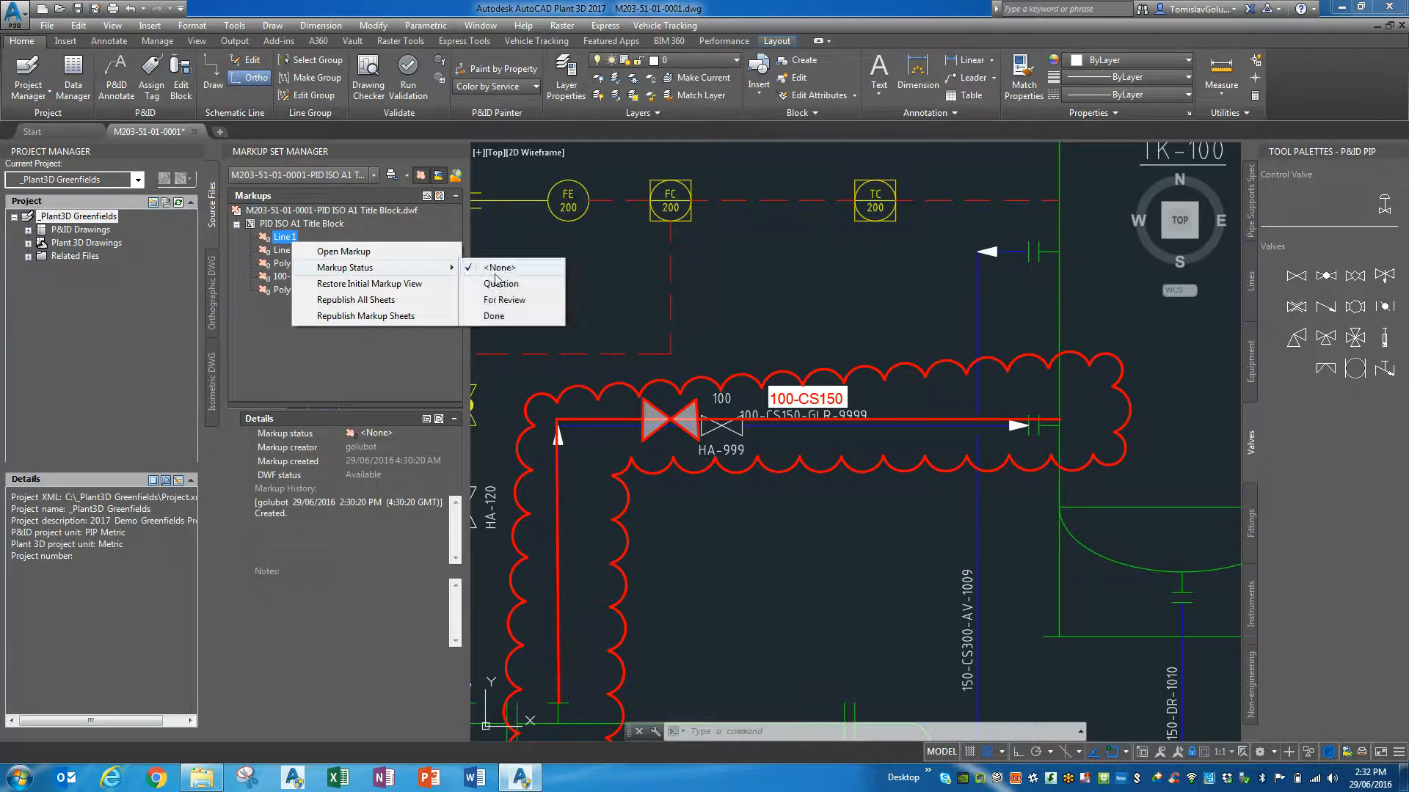
mouse_move(505, 300)
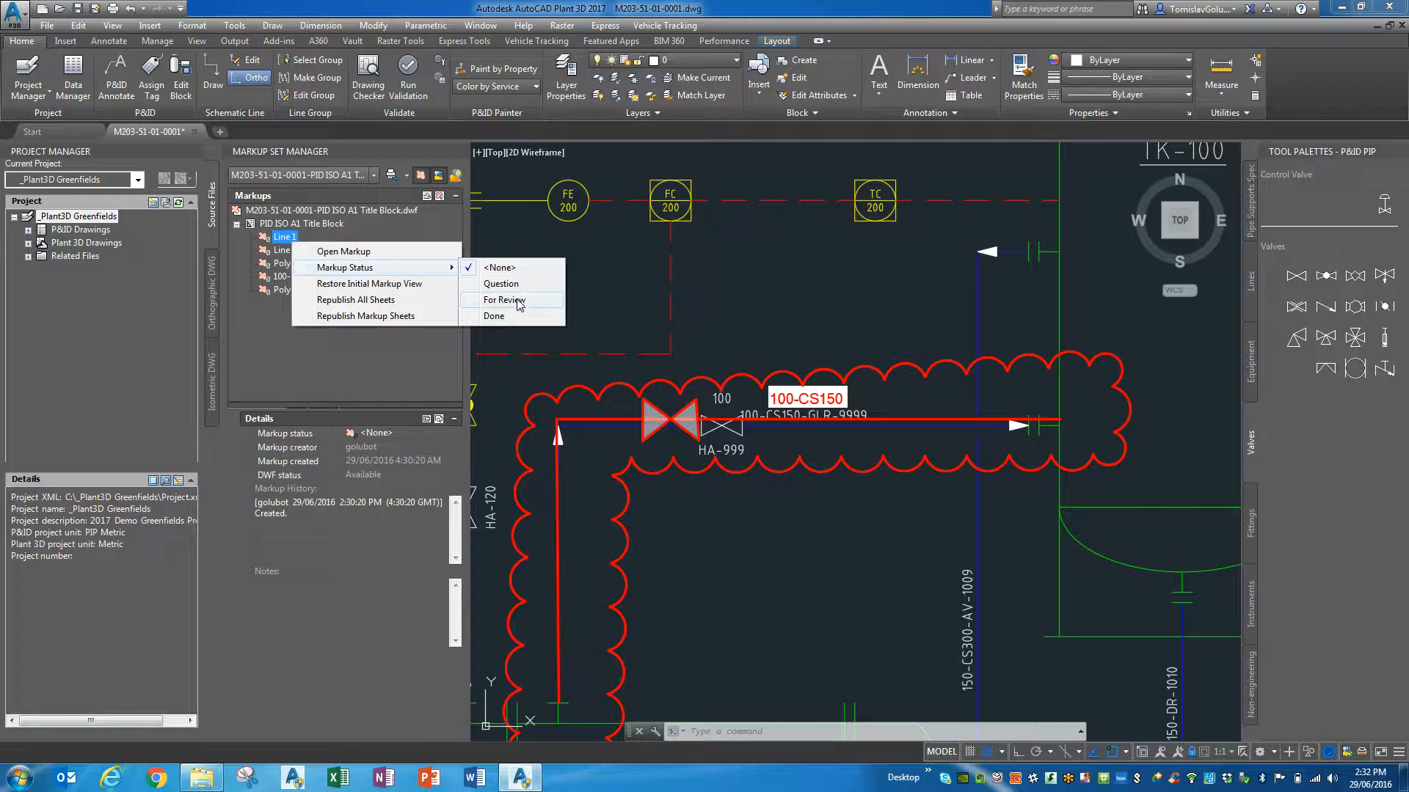
left_click(493, 316)
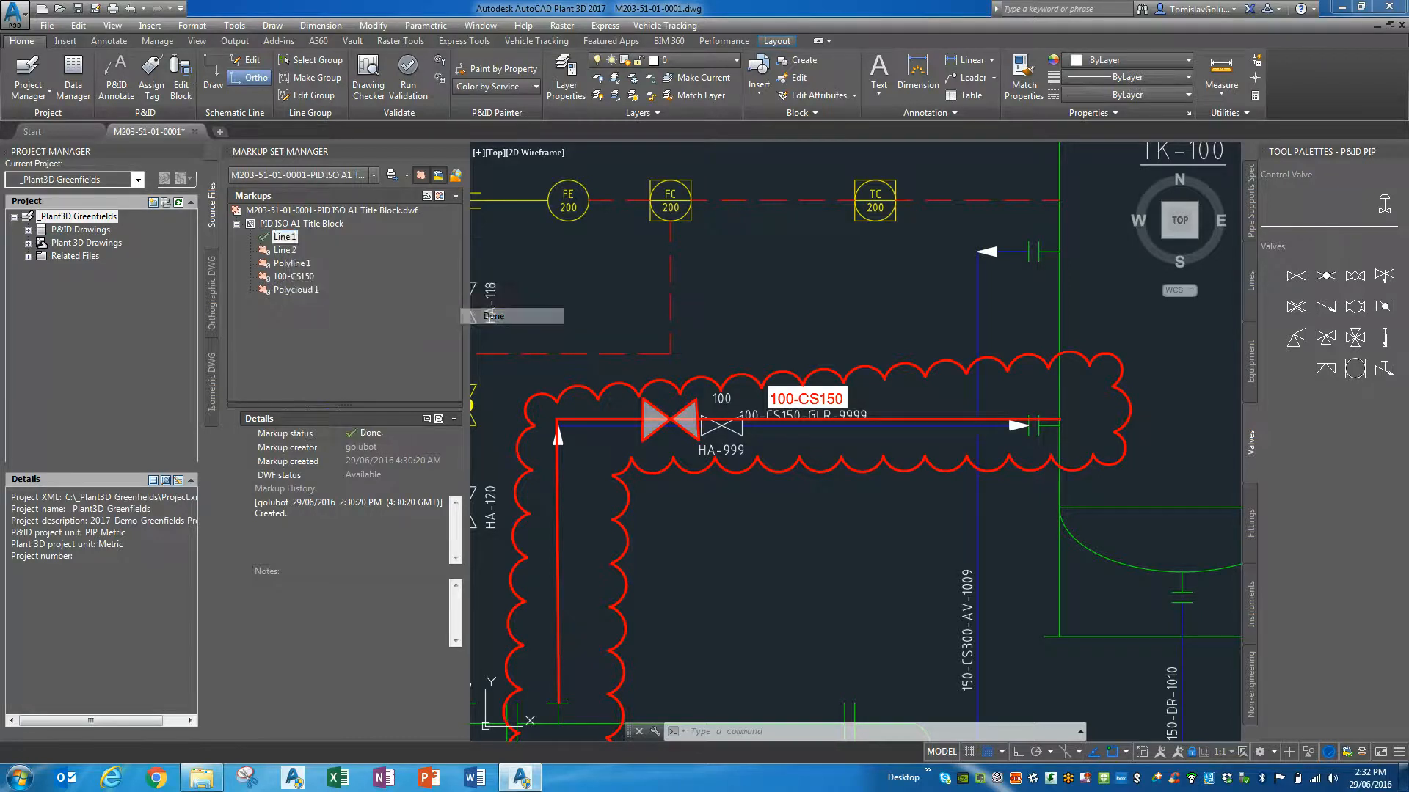
right_click(283, 249)
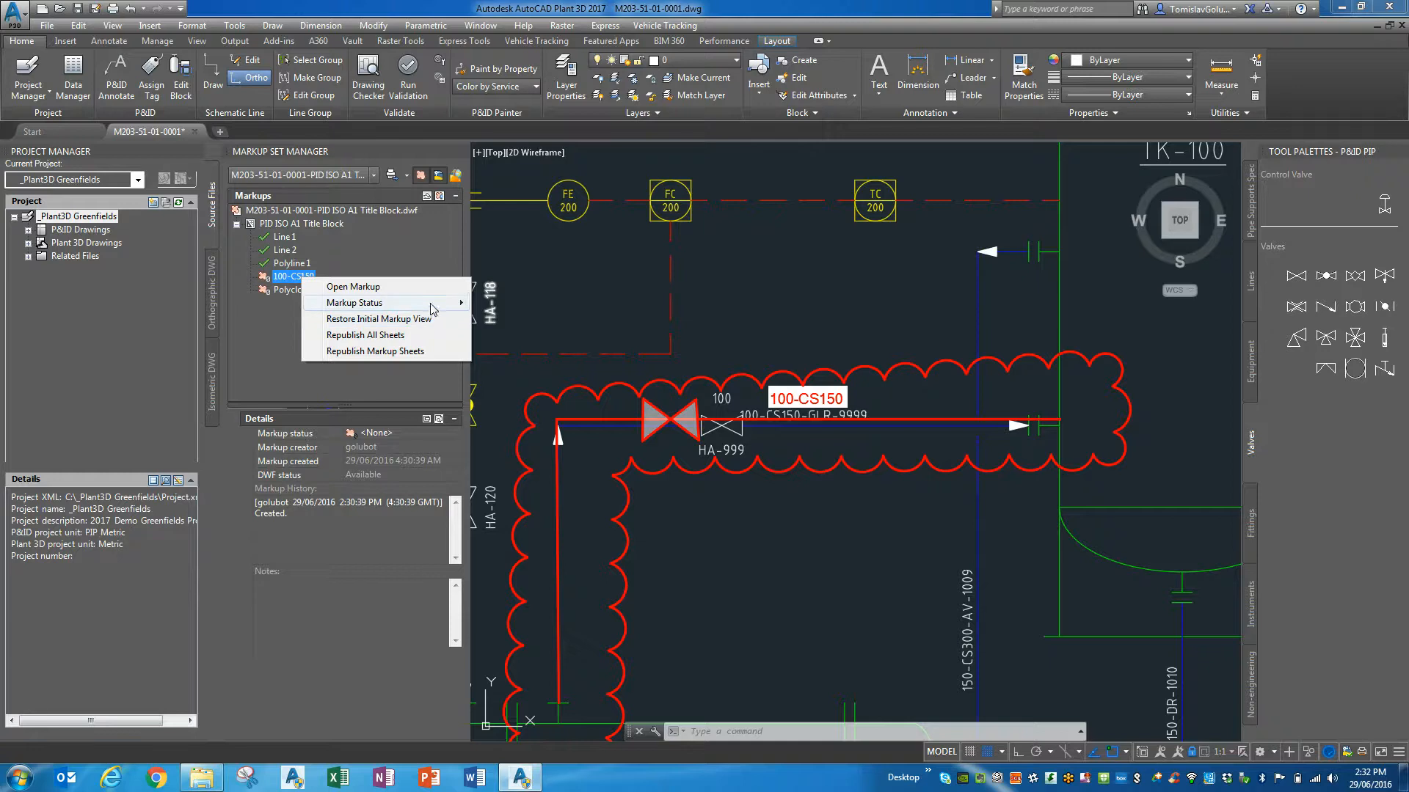
left_click(295, 289)
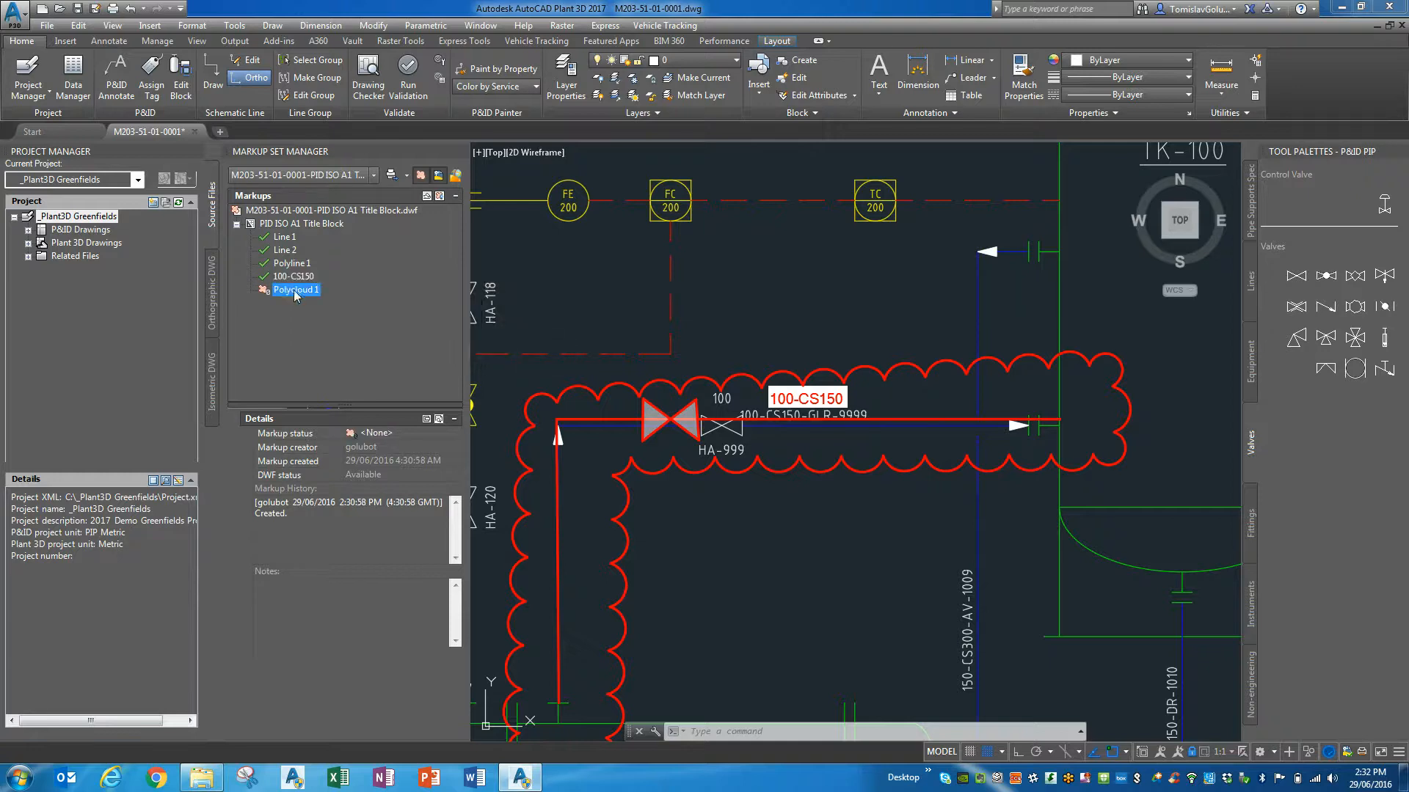
right_click(295, 289)
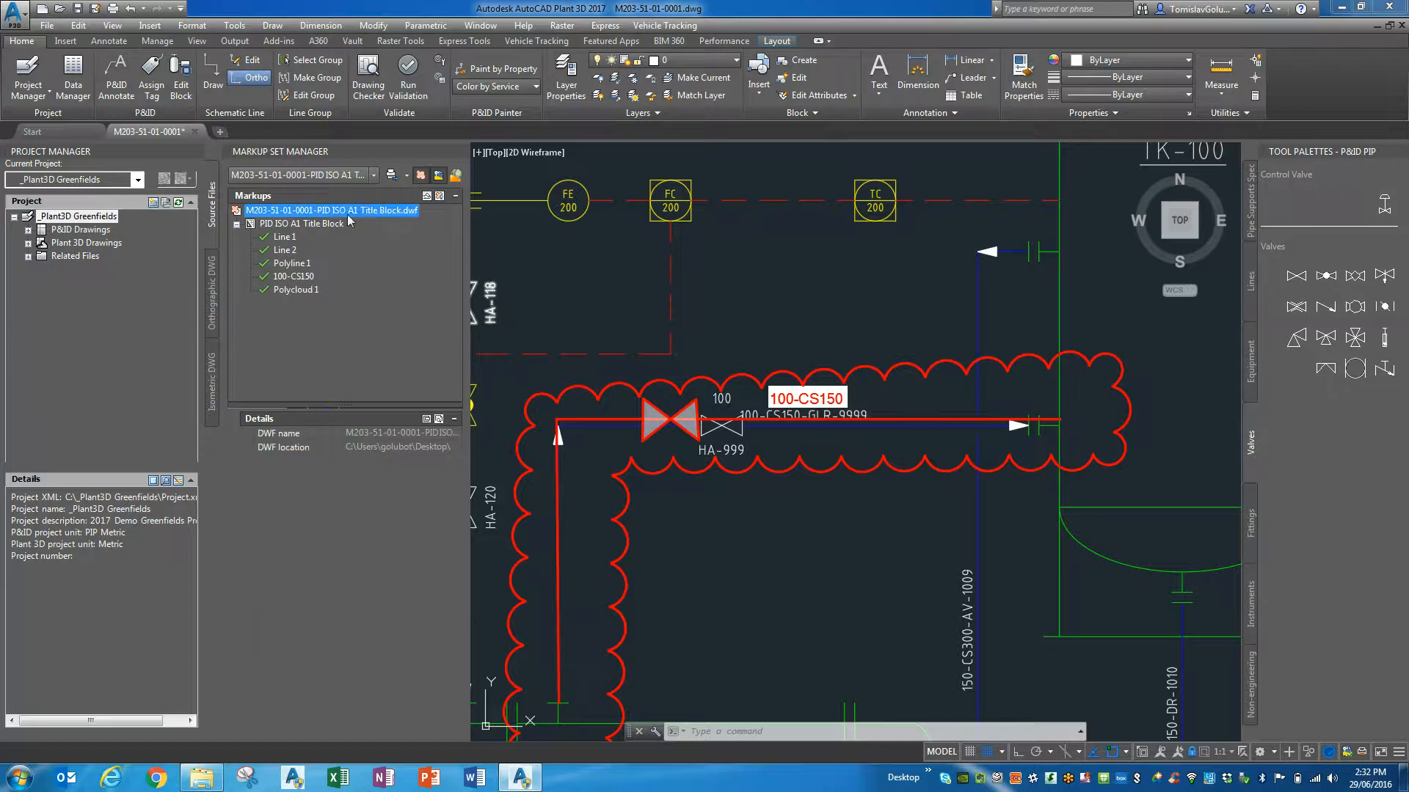
Save the markup history changes and close the markup DWF.
right_click(331, 210)
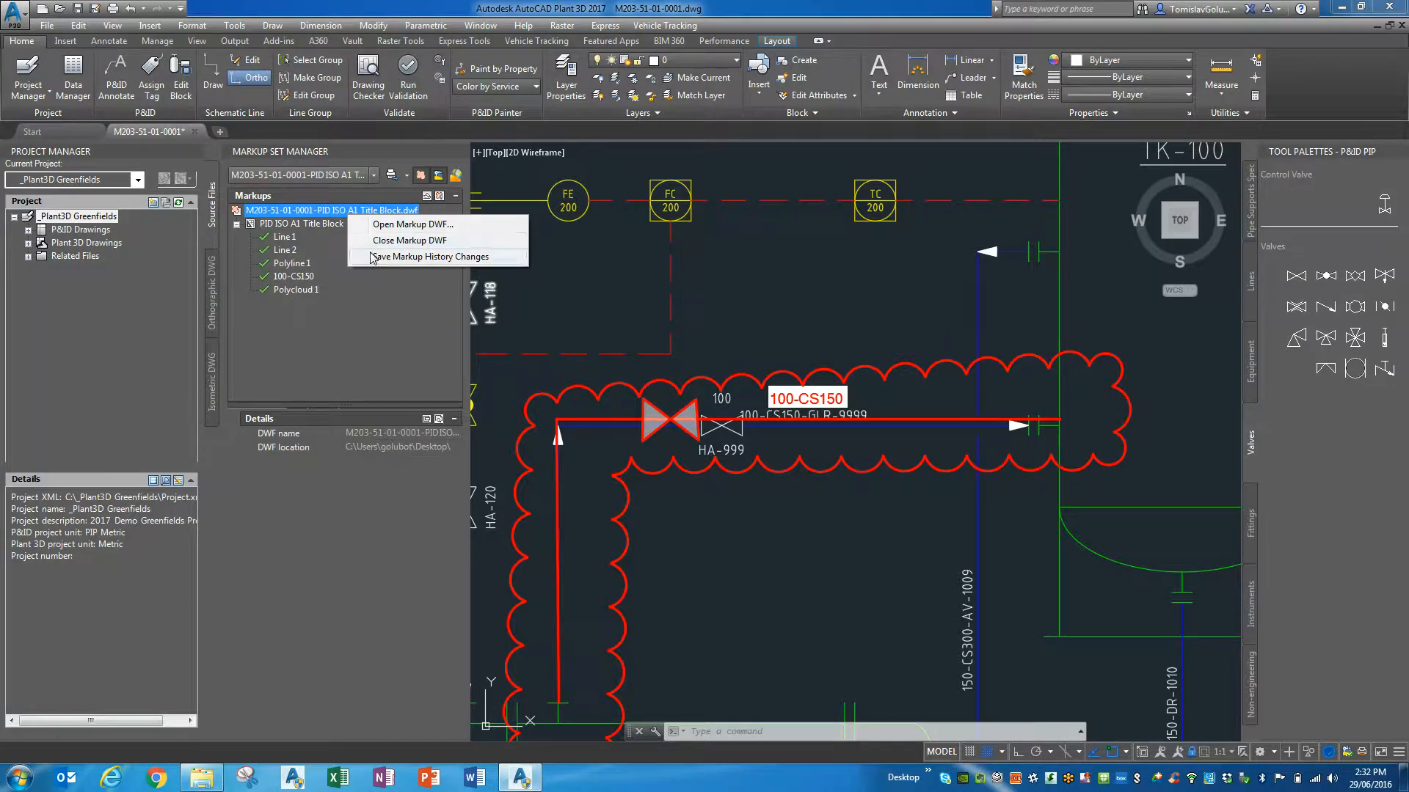
left_click(409, 240)
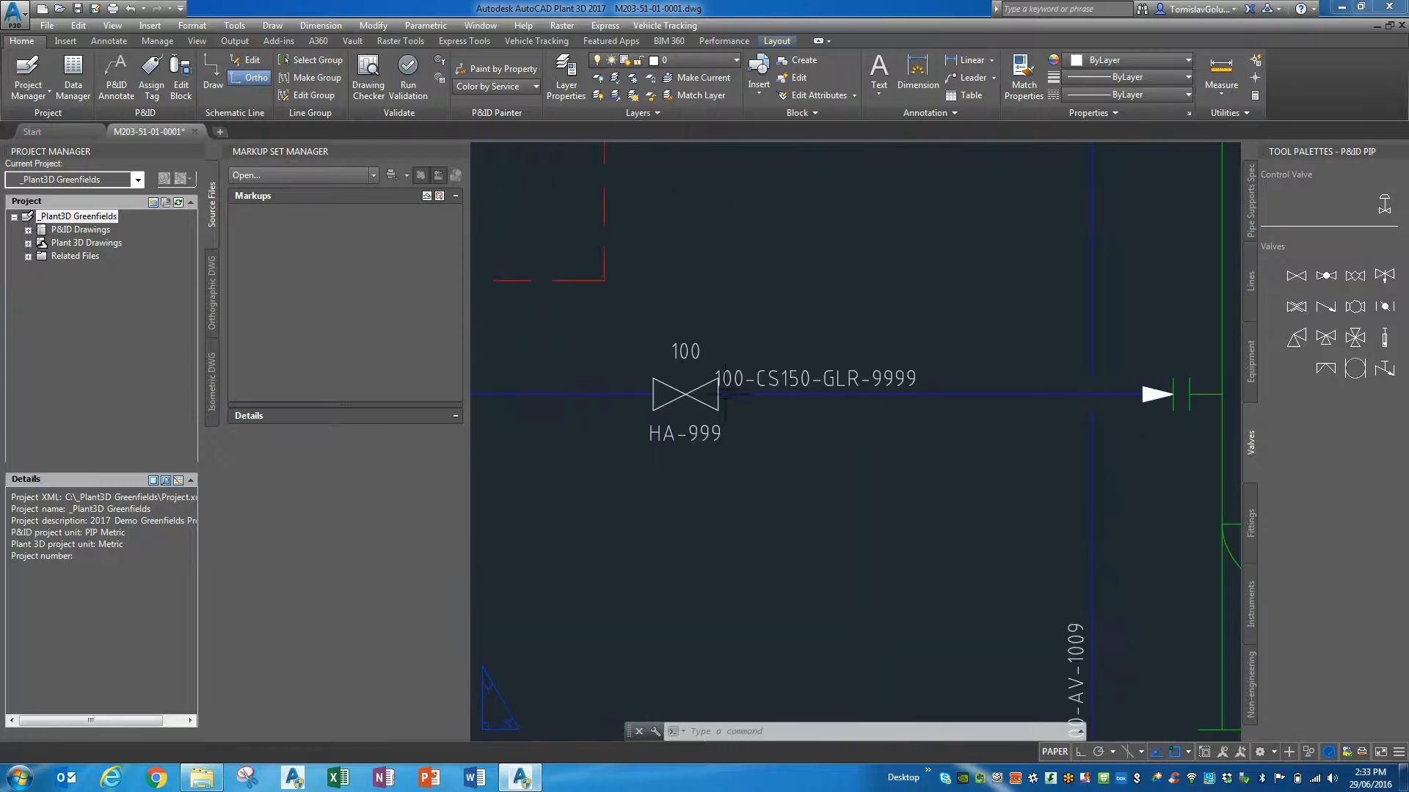
left_click(1055, 751)
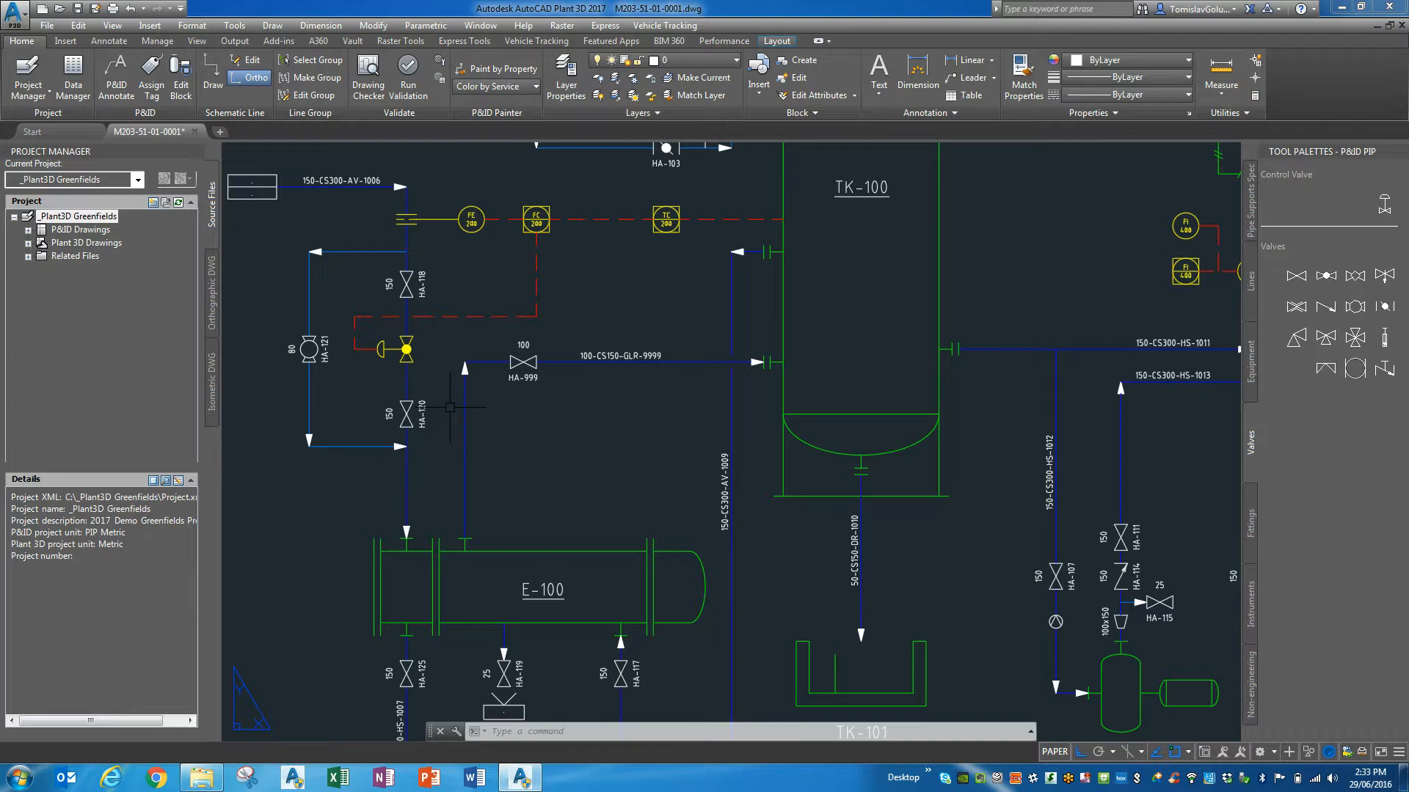
mouse_move(587, 415)
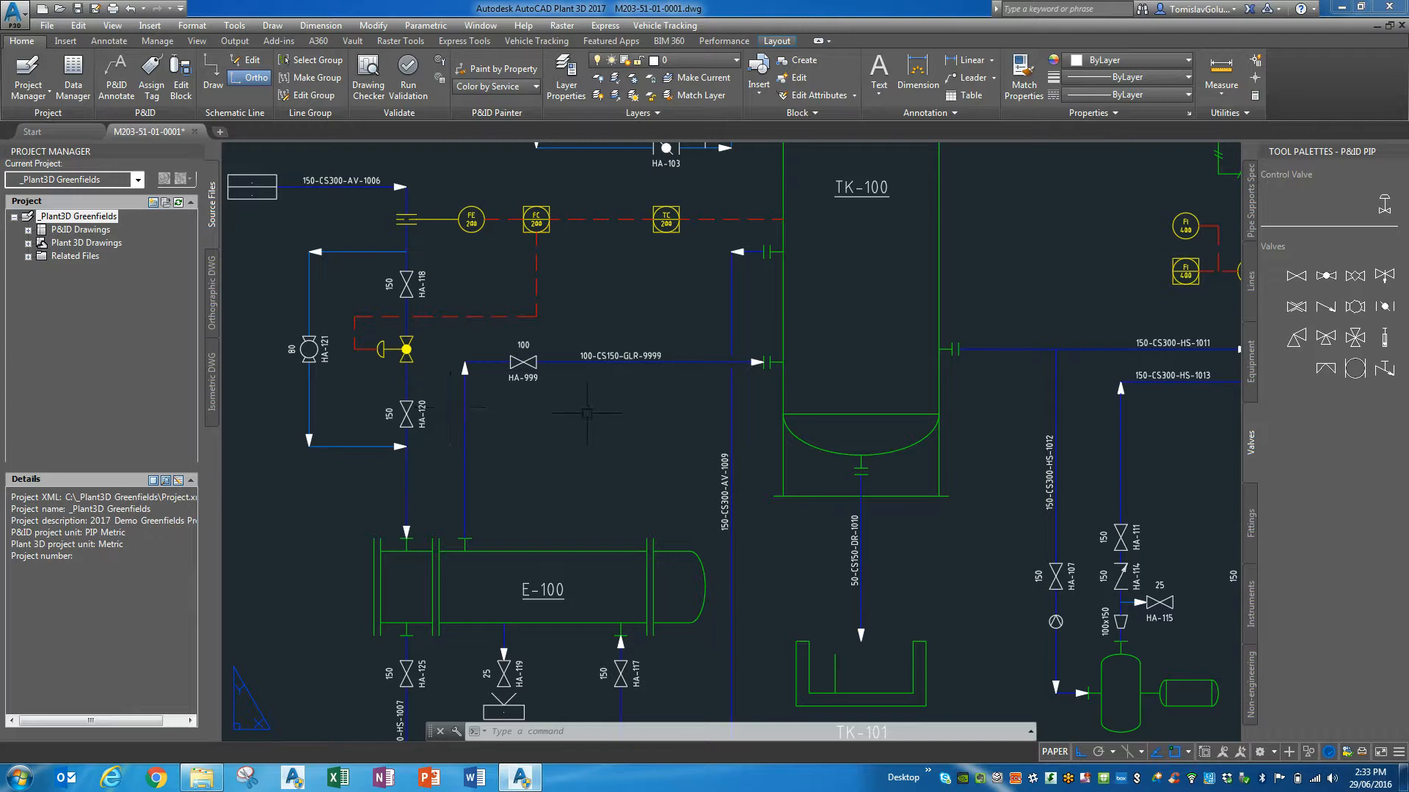